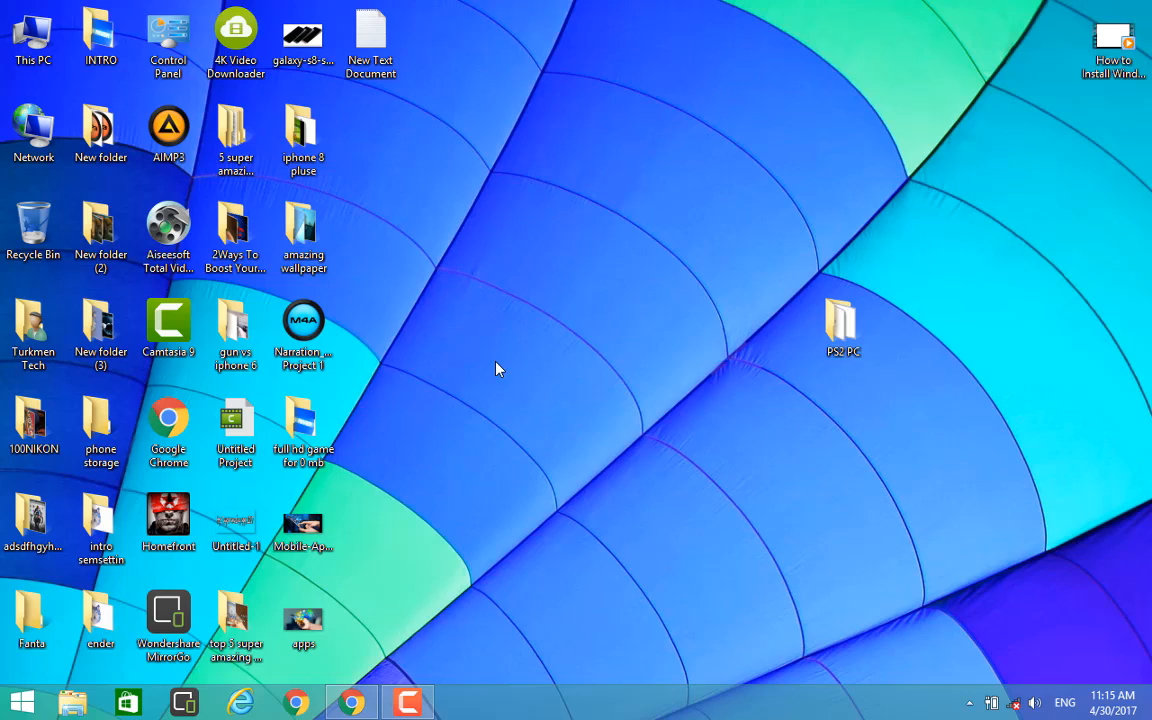
pyautogui.moveTo(492, 354)
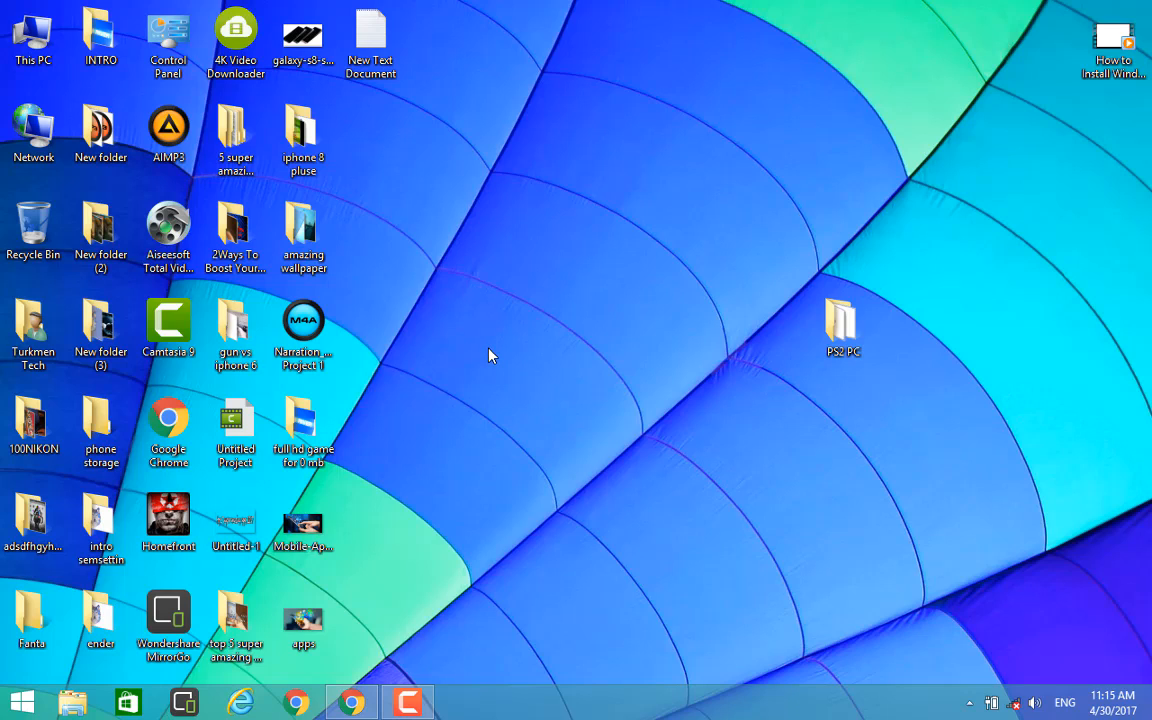
pyautogui.moveTo(672, 260)
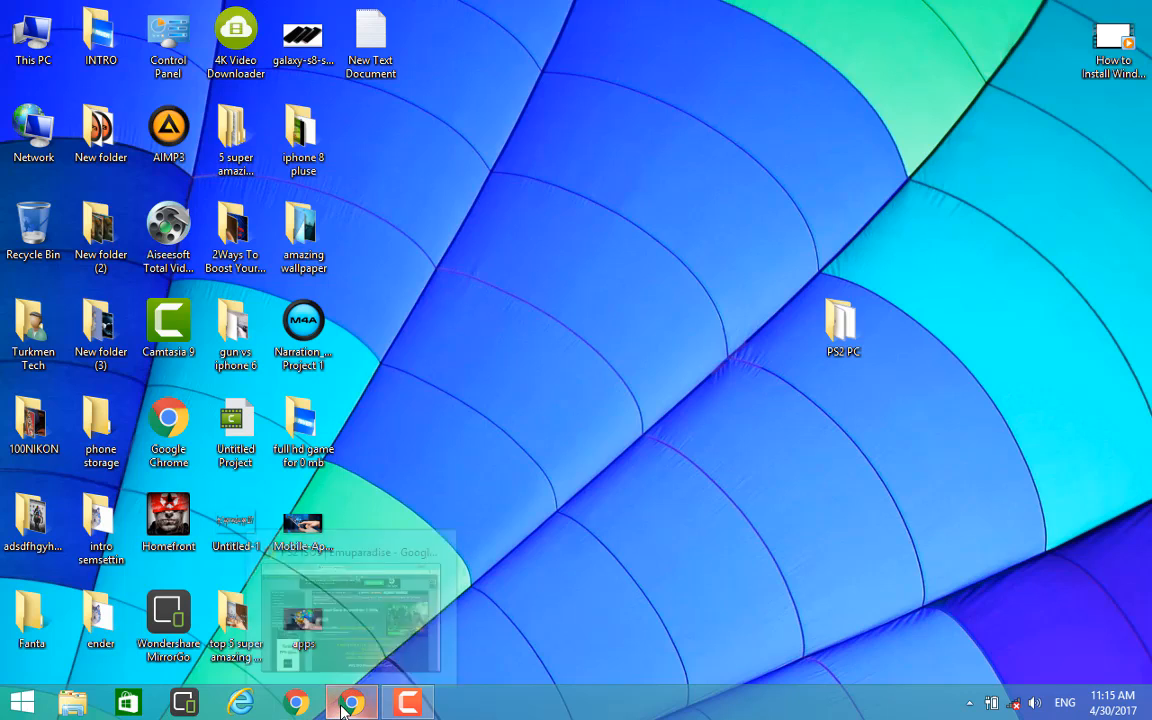
# Launch the pcsx2-1.4.0 setup and install all components into the default folder.
pyautogui.click(348, 698)
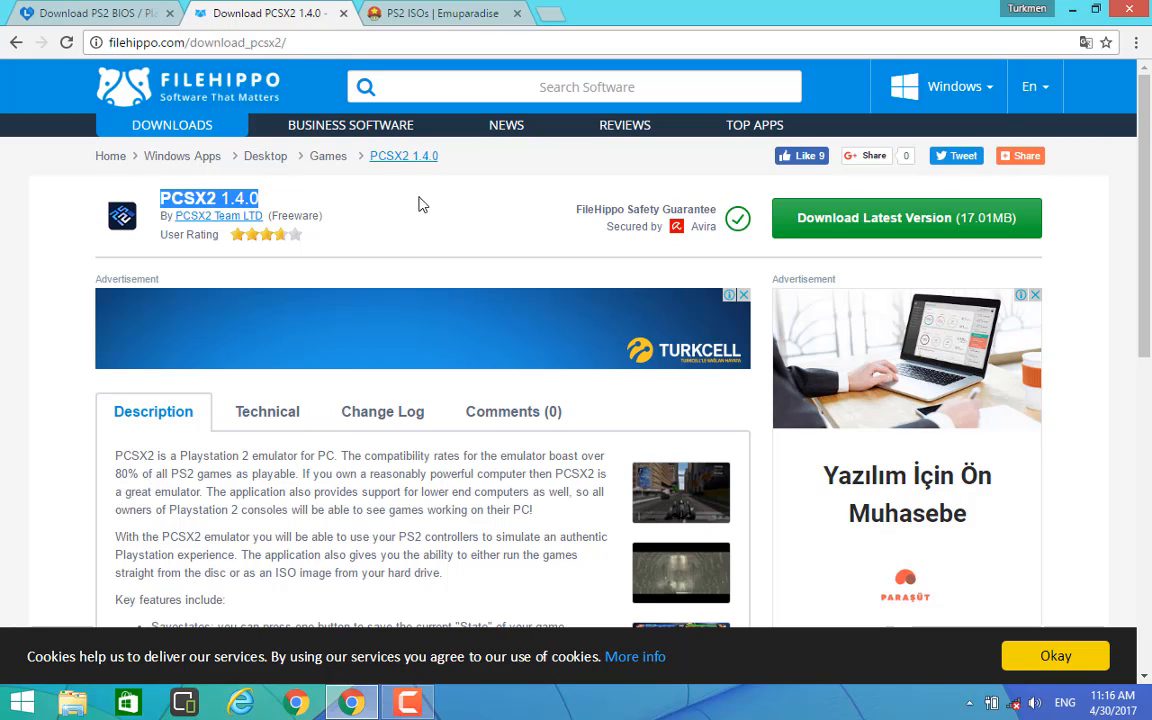
pyautogui.moveTo(886, 236)
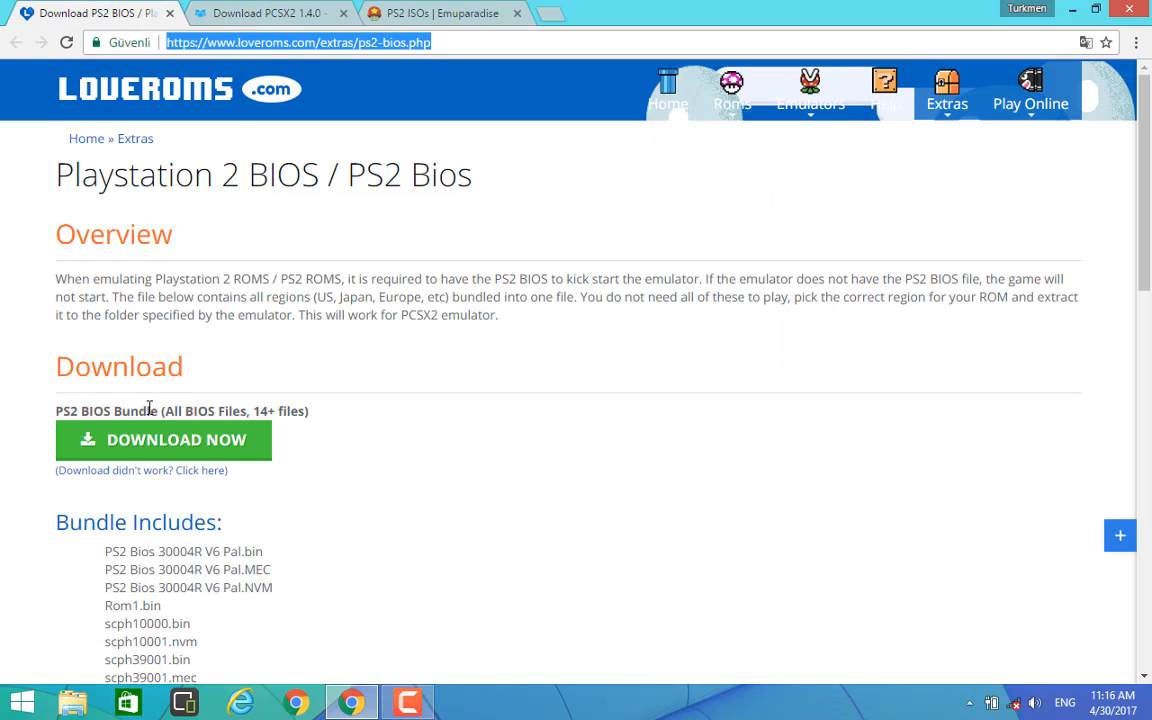
pyautogui.moveTo(140, 456)
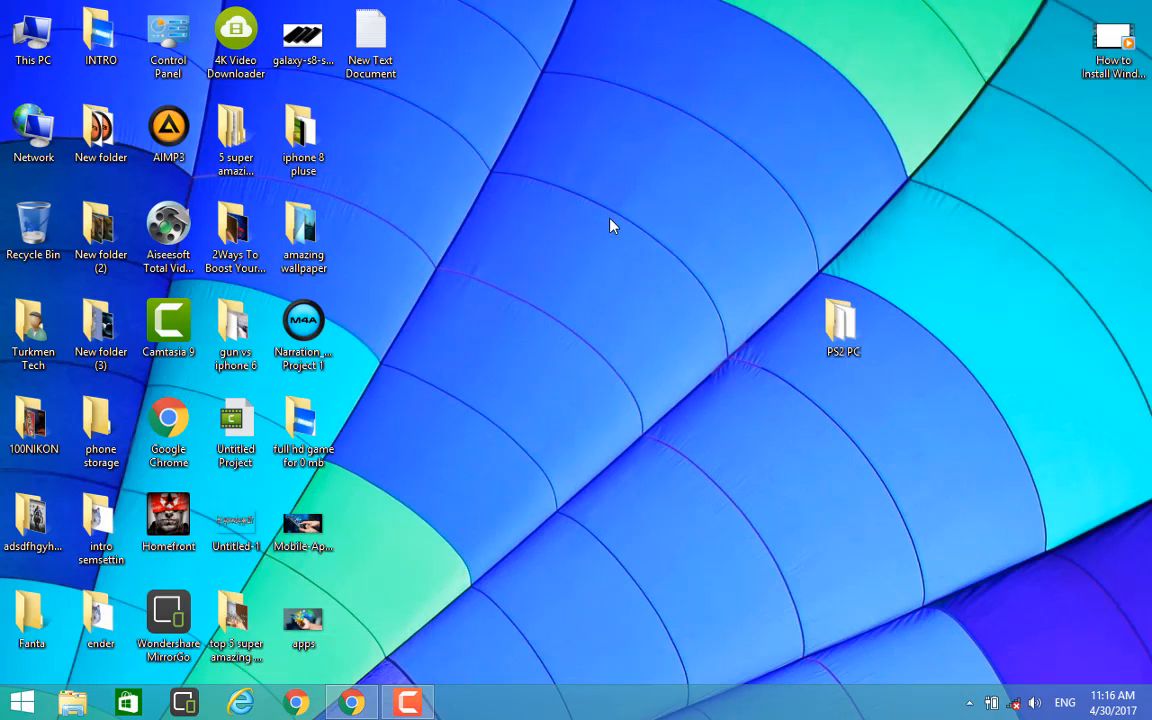
pyautogui.doubleClick(844, 320)
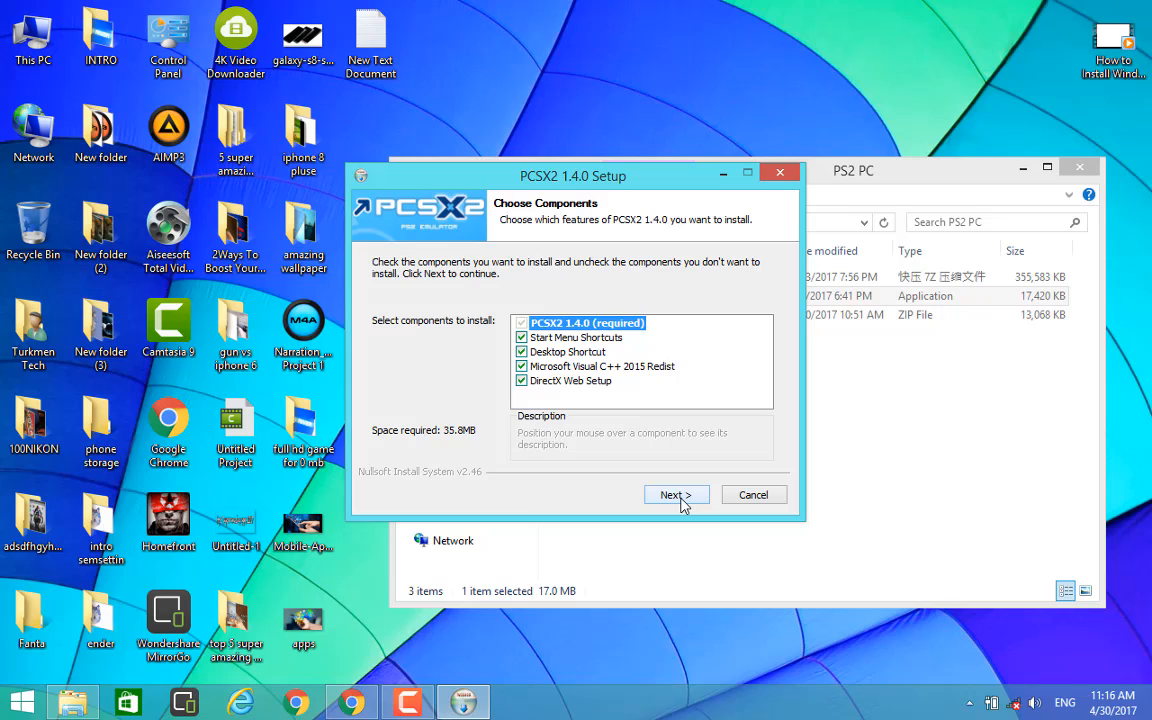
pyautogui.click(676, 494)
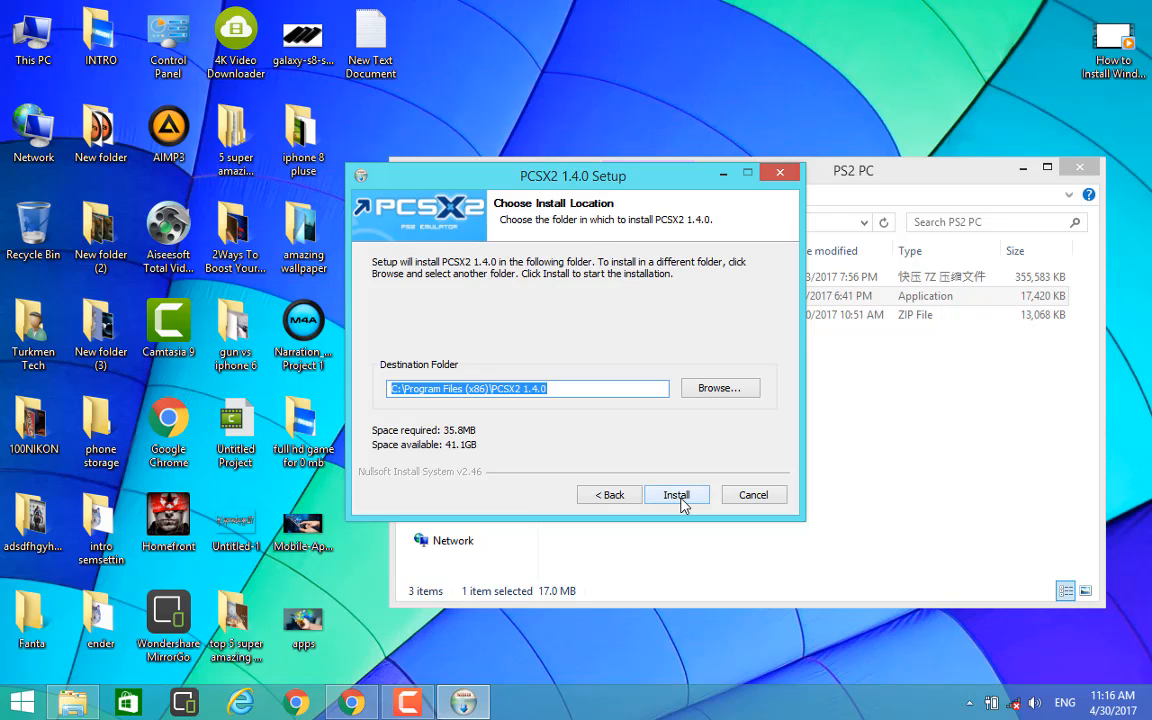
pyautogui.click(676, 494)
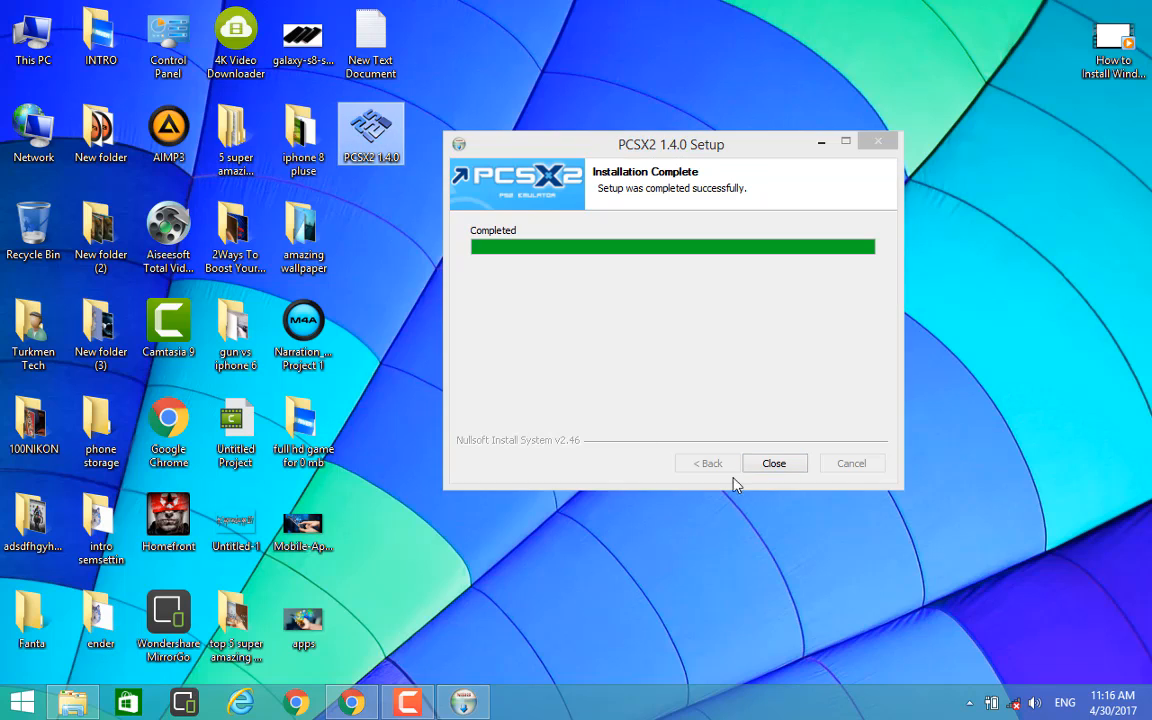
# Close the installer, pick English (U.S.), resolve the Import Existing Settings prompt and keep default plugins.
pyautogui.click(774, 464)
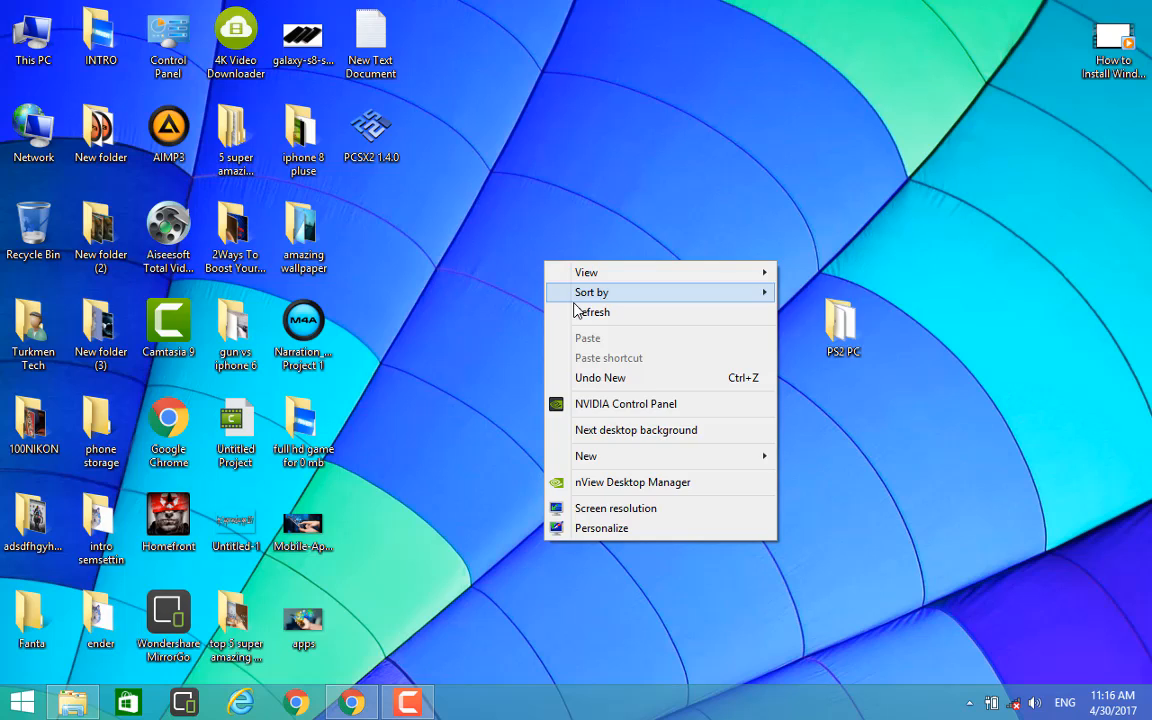
pyautogui.click(546, 256)
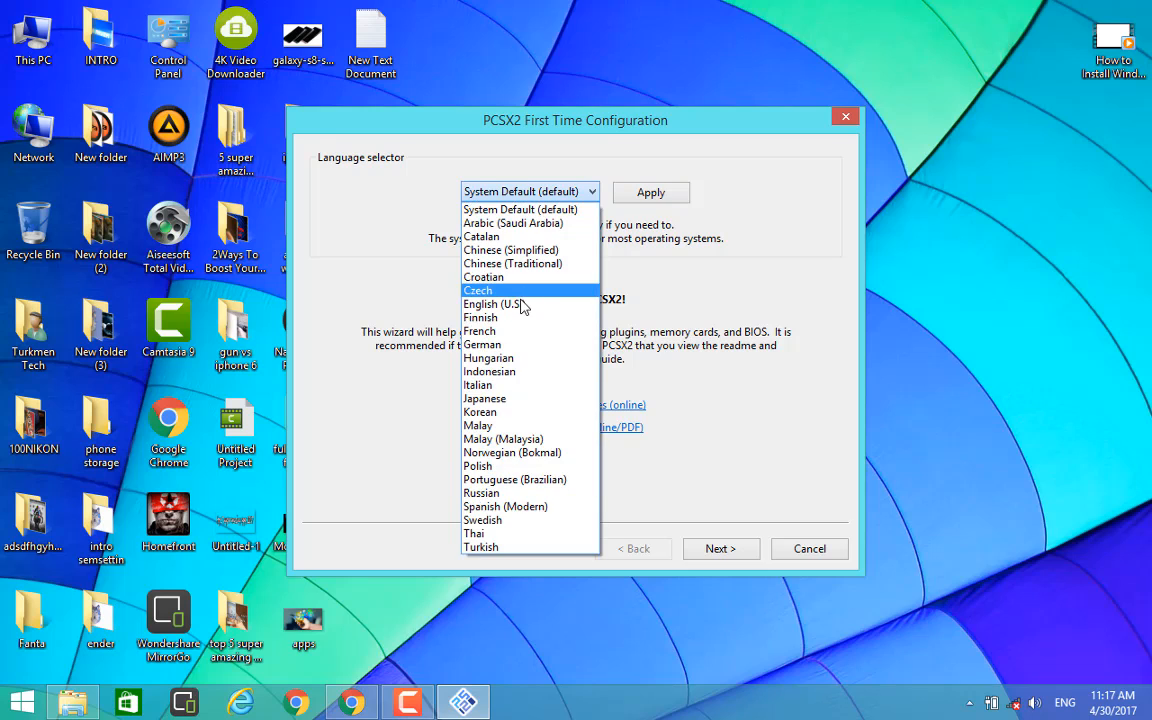
pyautogui.click(492, 304)
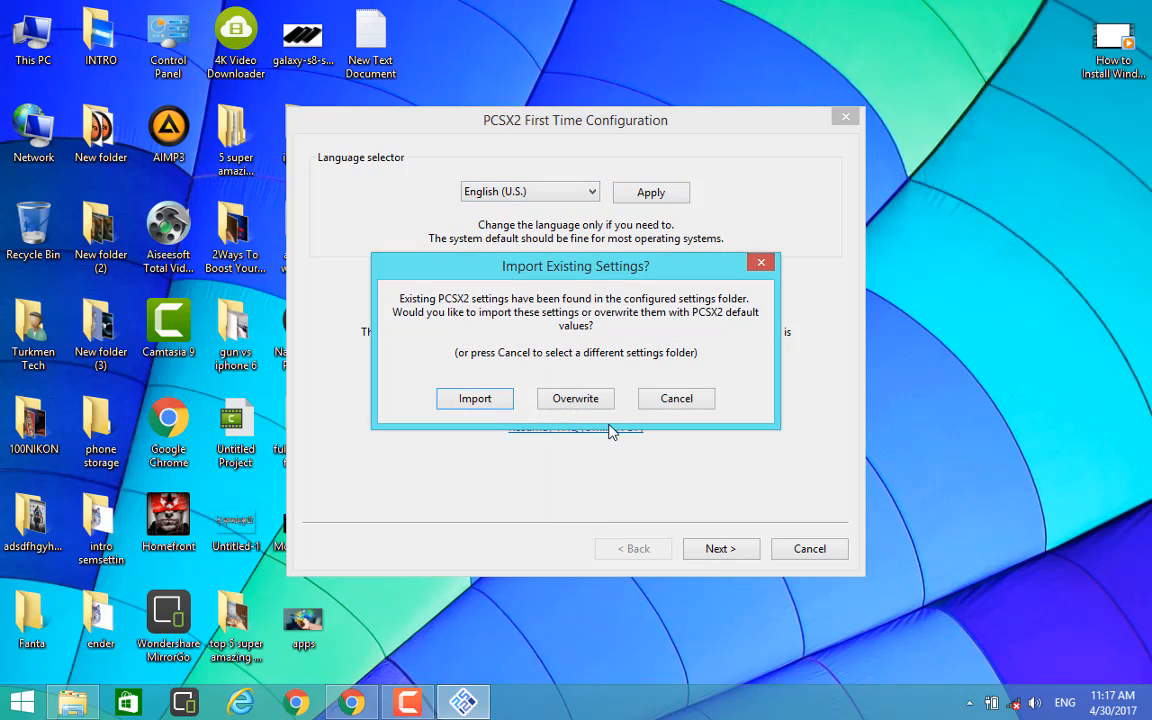
pyautogui.click(474, 398)
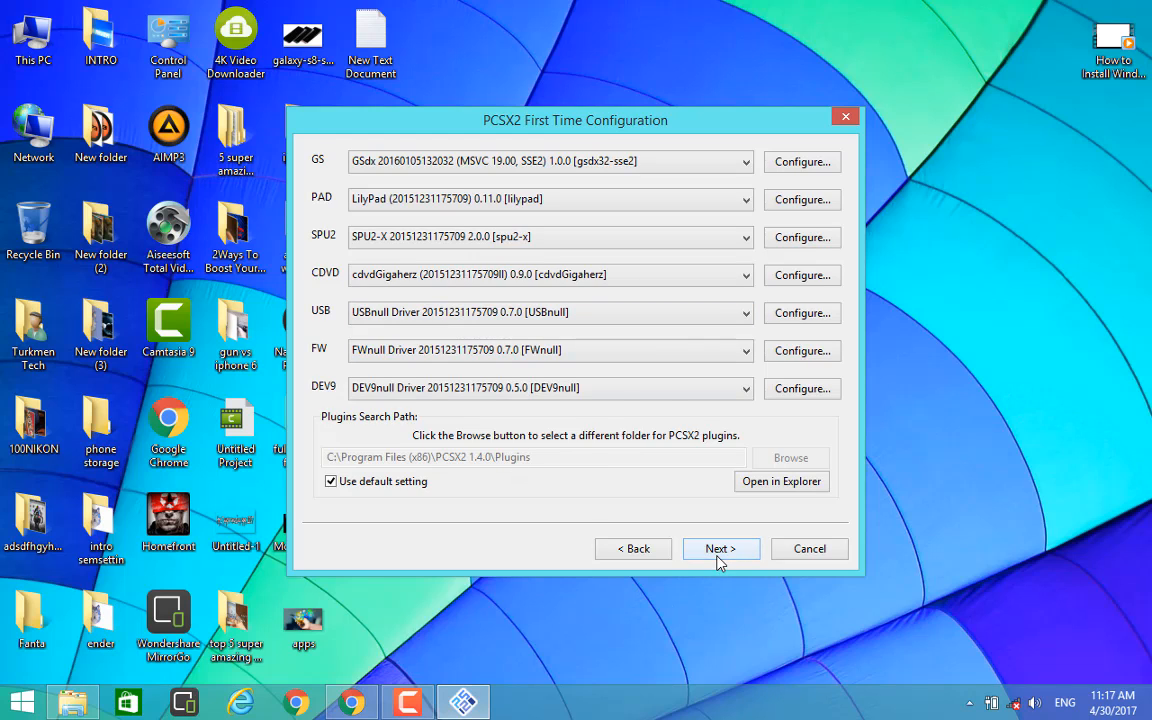
pyautogui.click(720, 548)
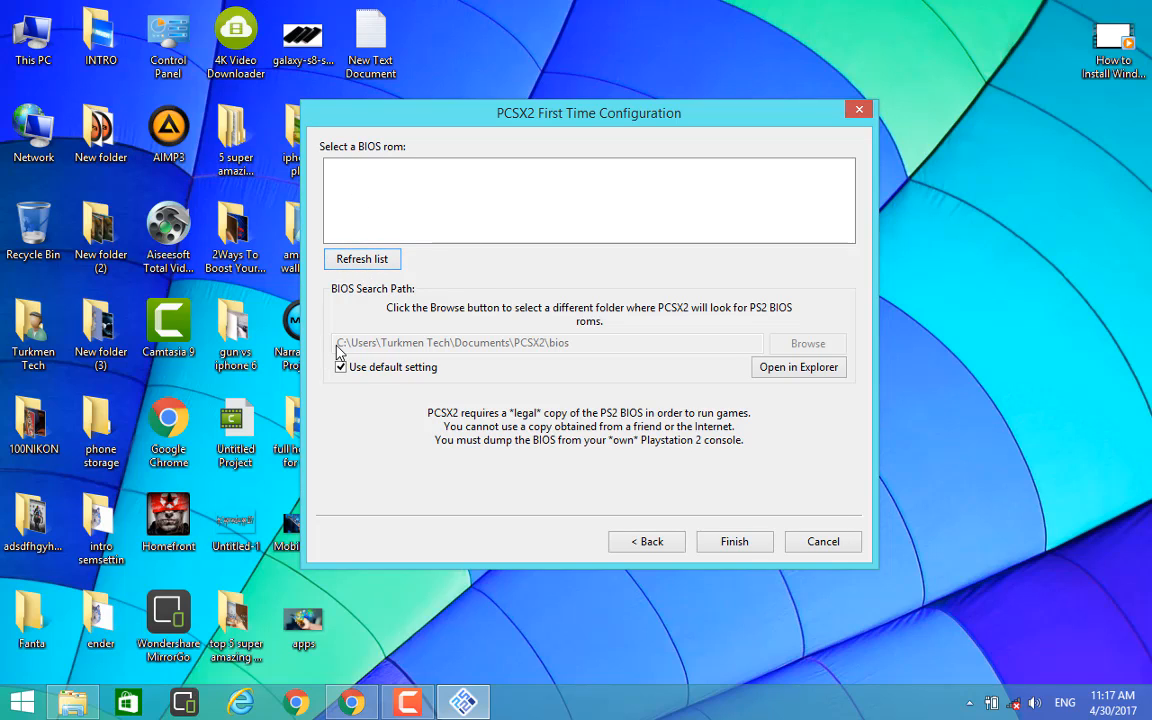
pyautogui.moveTo(558, 356)
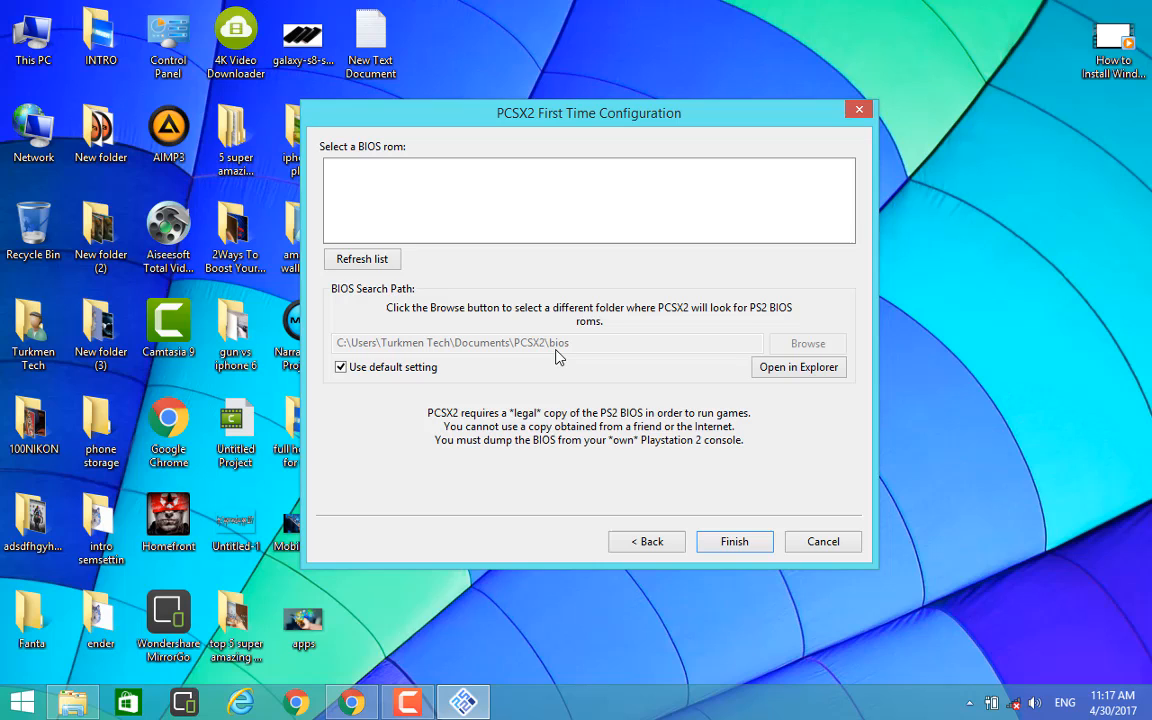
pyautogui.moveTo(552, 156)
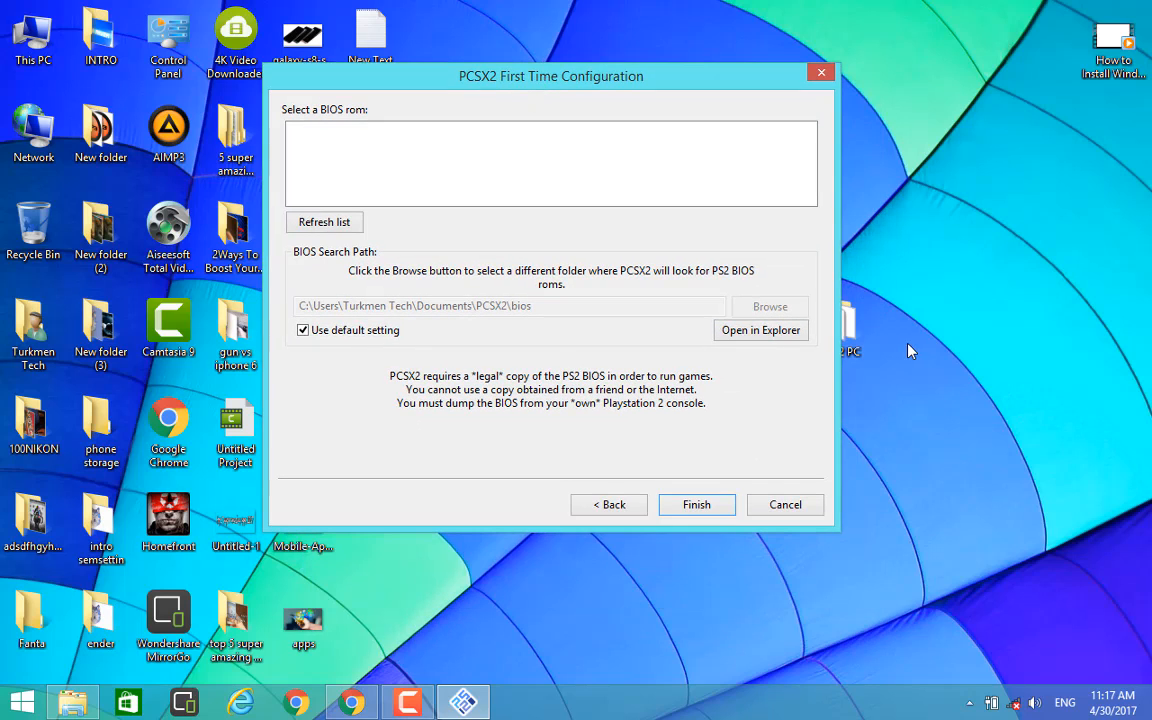
# Extract ps2_bios.zip in the PS2 PC folder with WinRAR, then close the archive viewer.
pyautogui.click(760, 330)
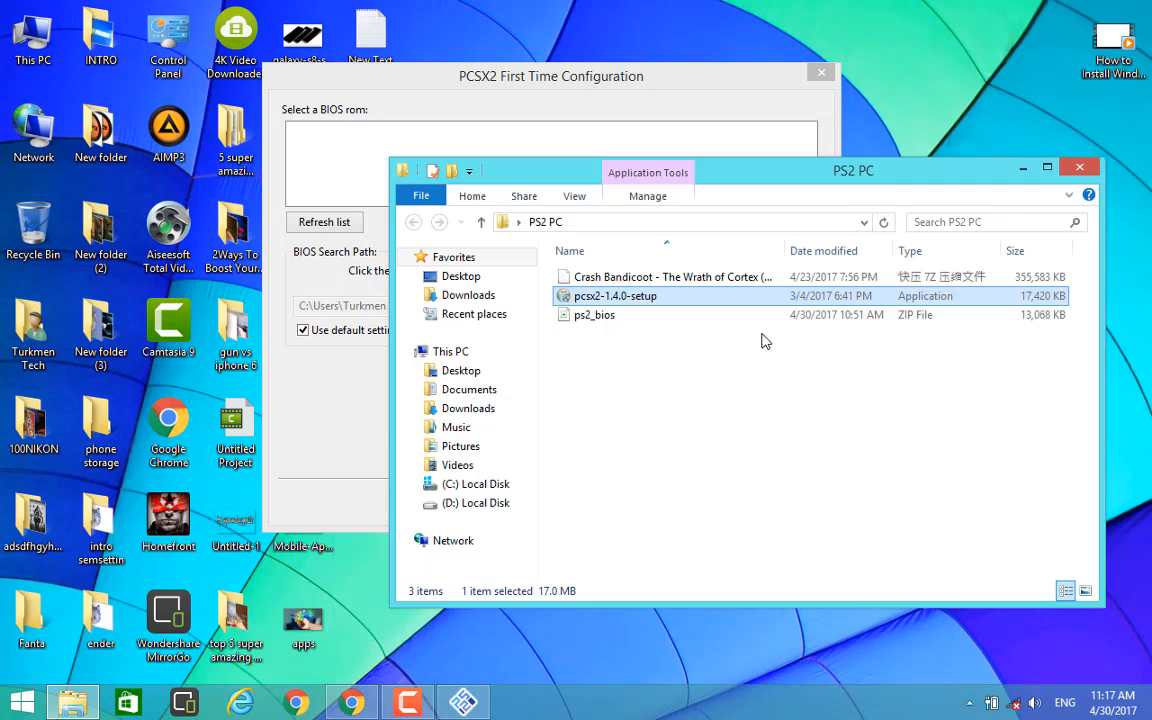
pyautogui.click(594, 314)
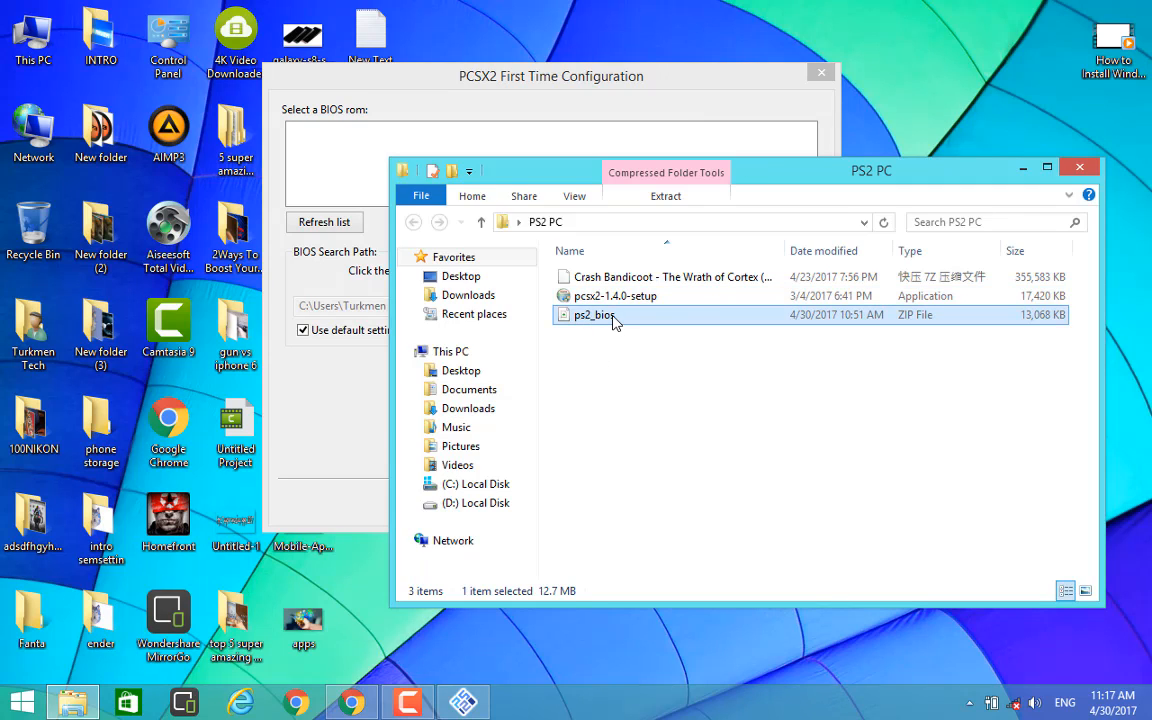
pyautogui.rightClick(596, 316)
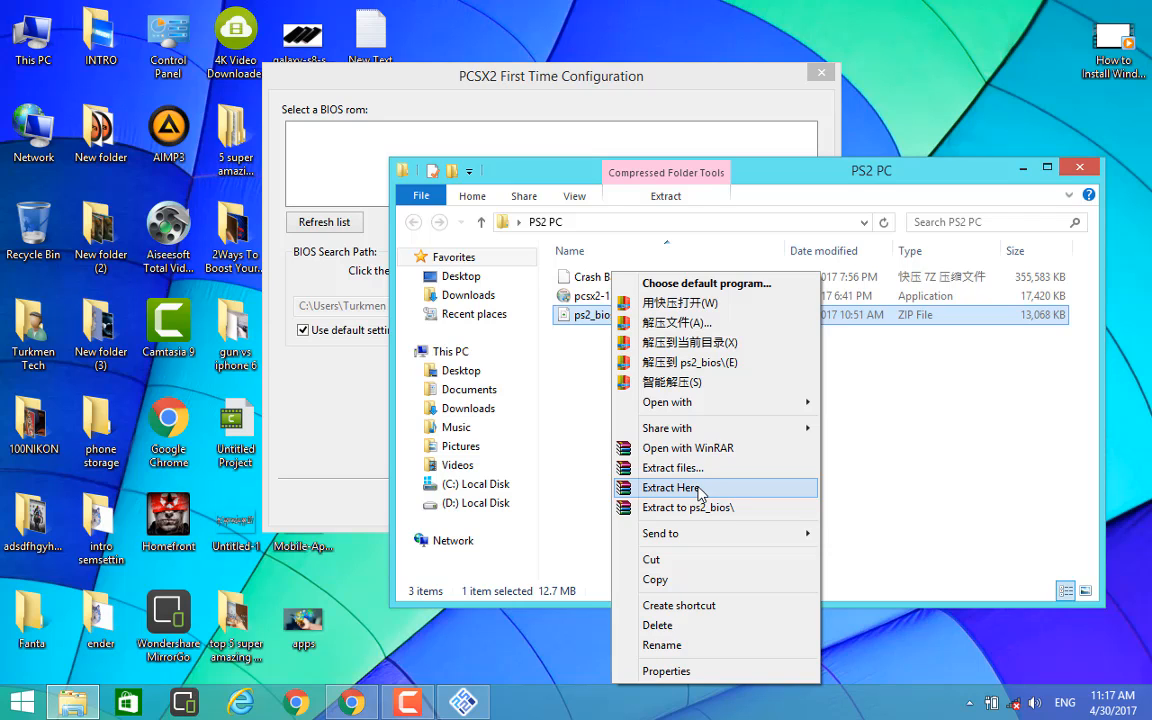
pyautogui.click(672, 488)
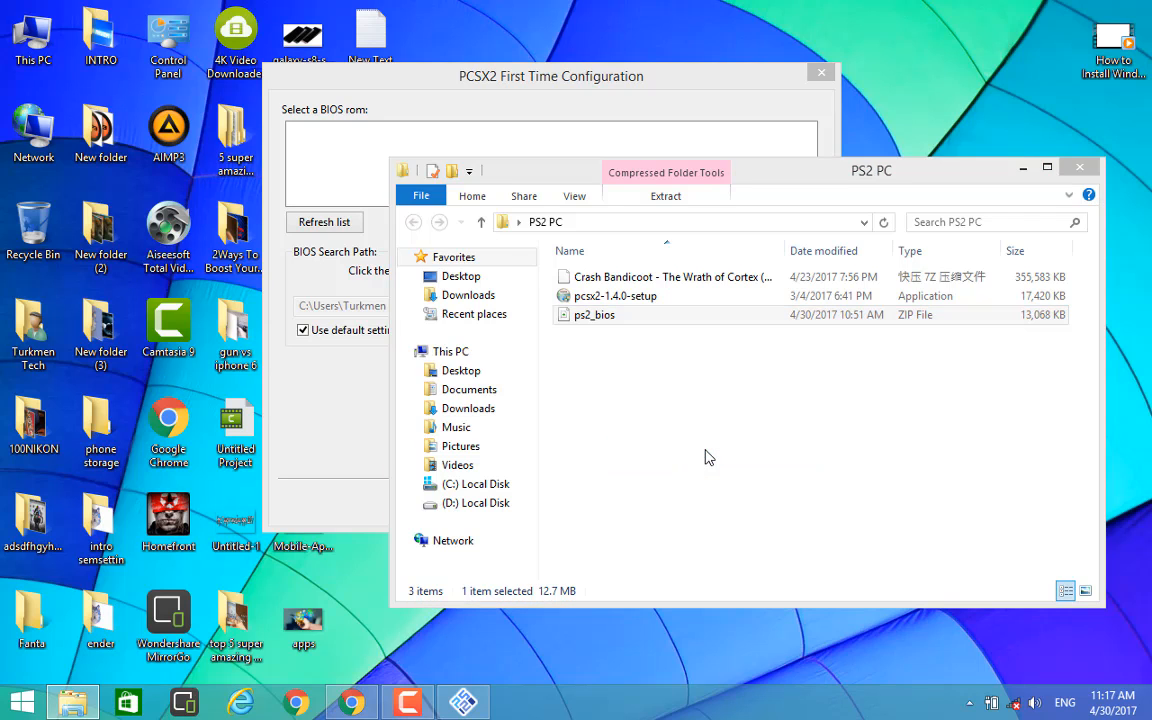
pyautogui.doubleClick(592, 314)
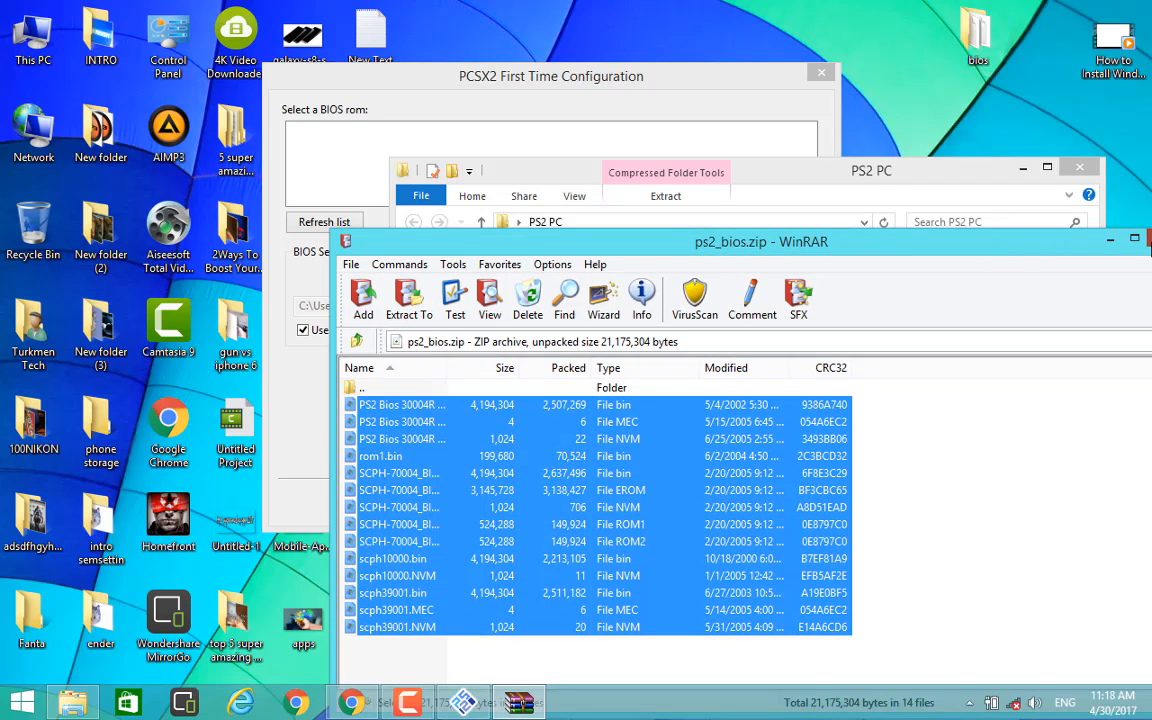
pyautogui.click(1138, 238)
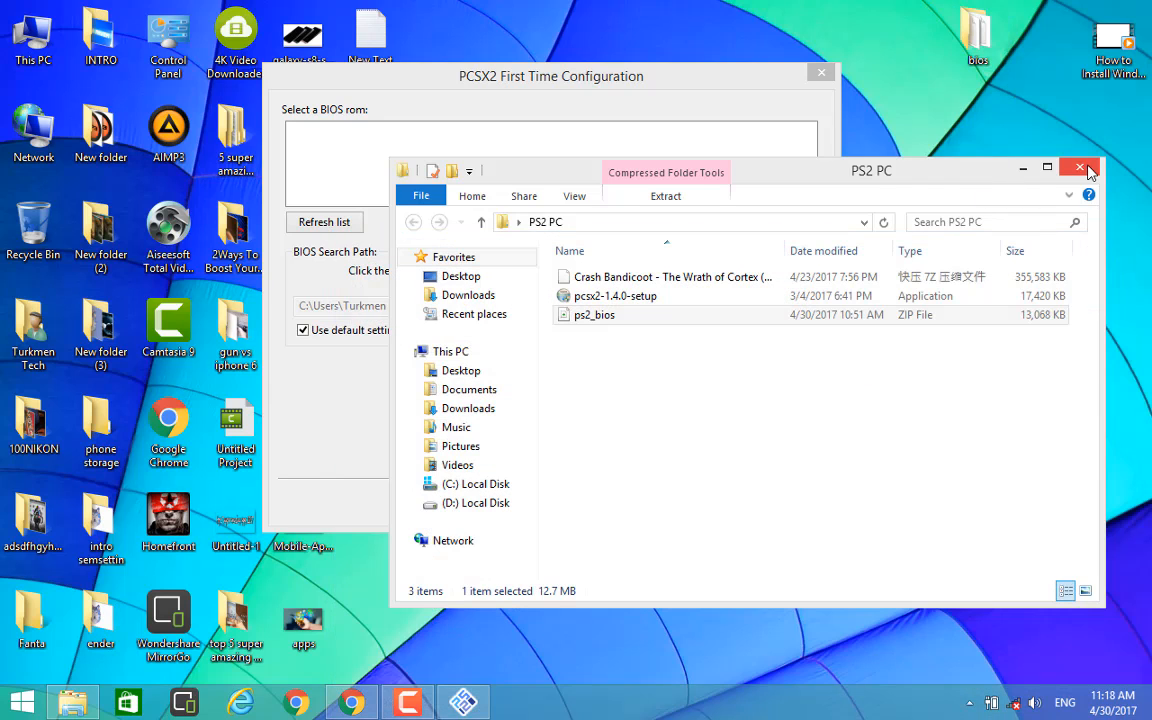
# Copy the extracted BIOS files from the desktop bios folder into PCSX2's bios folder.
pyautogui.click(1080, 168)
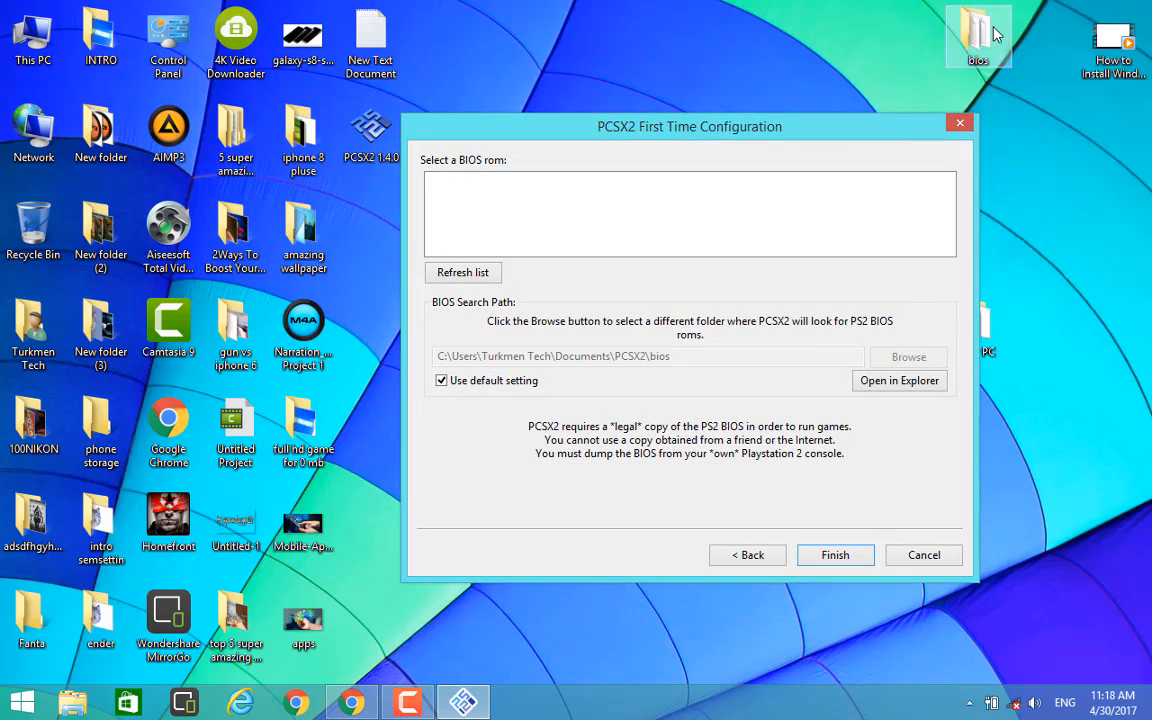
pyautogui.click(900, 380)
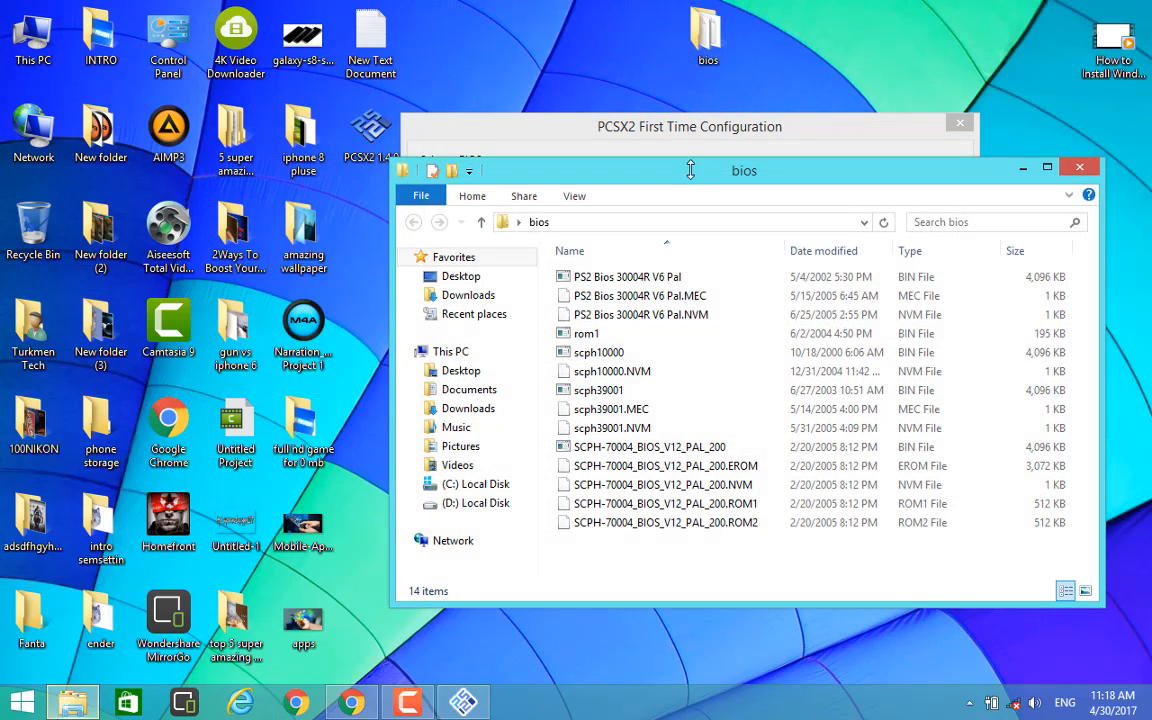
pyautogui.moveTo(584, 344); pyautogui.dragTo(656, 536)
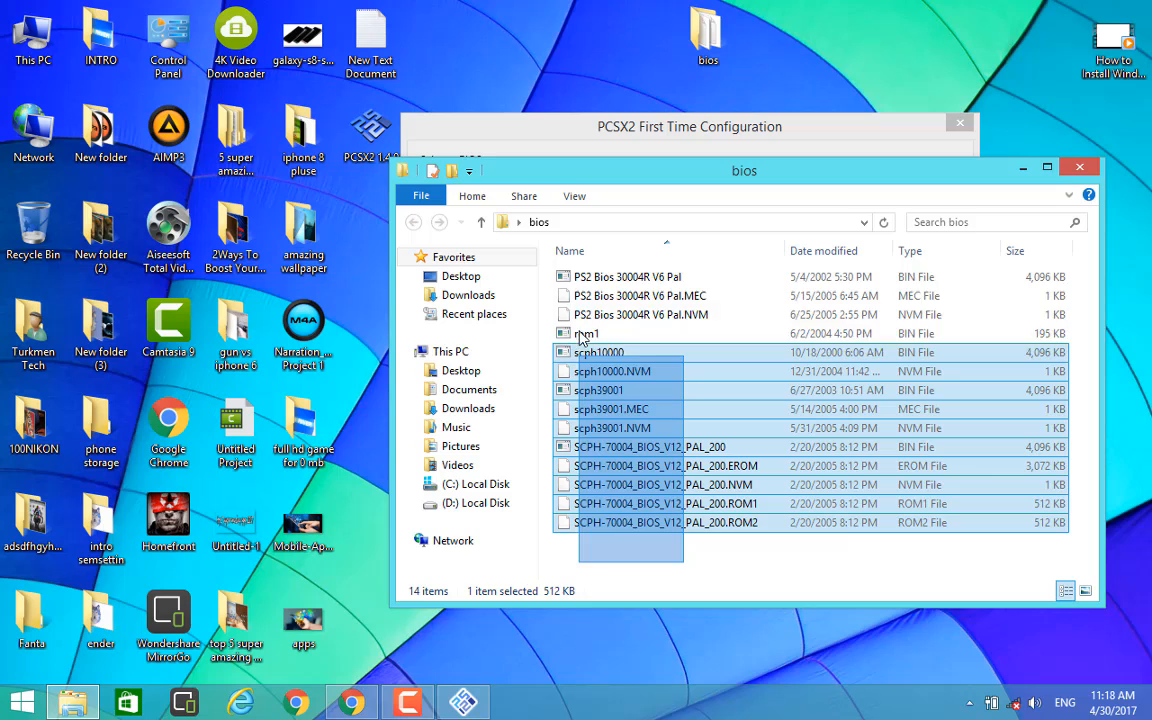
pyautogui.rightClick(652, 428)
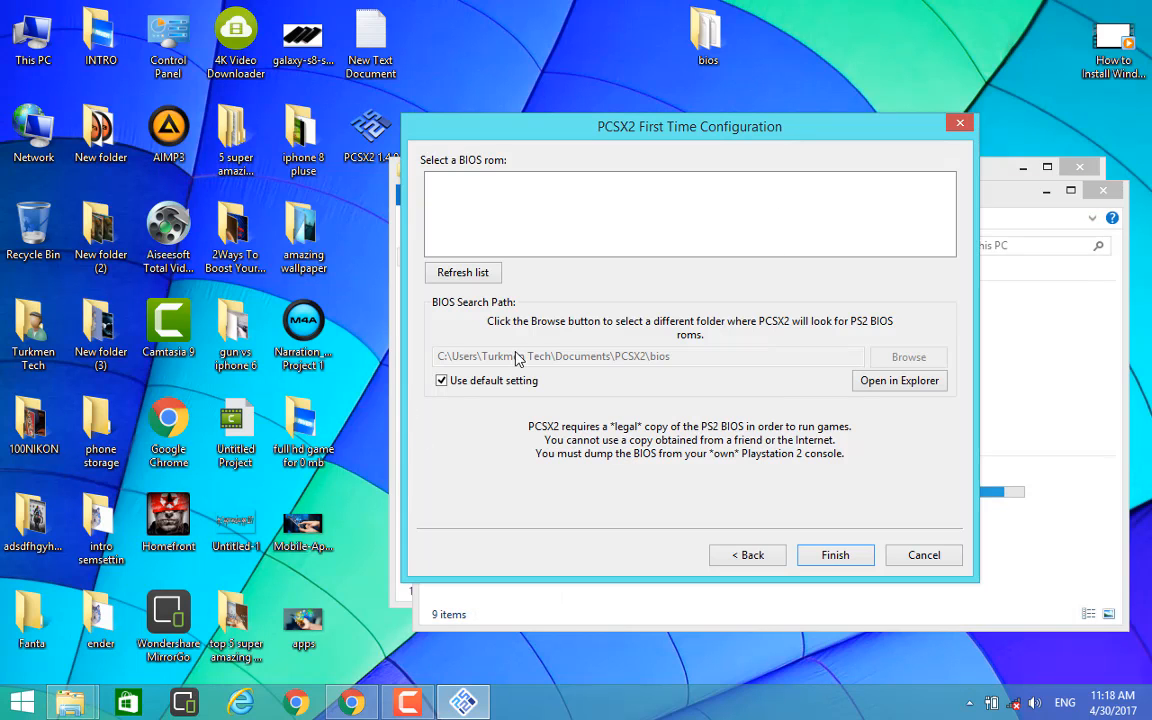
pyautogui.moveTo(524, 686)
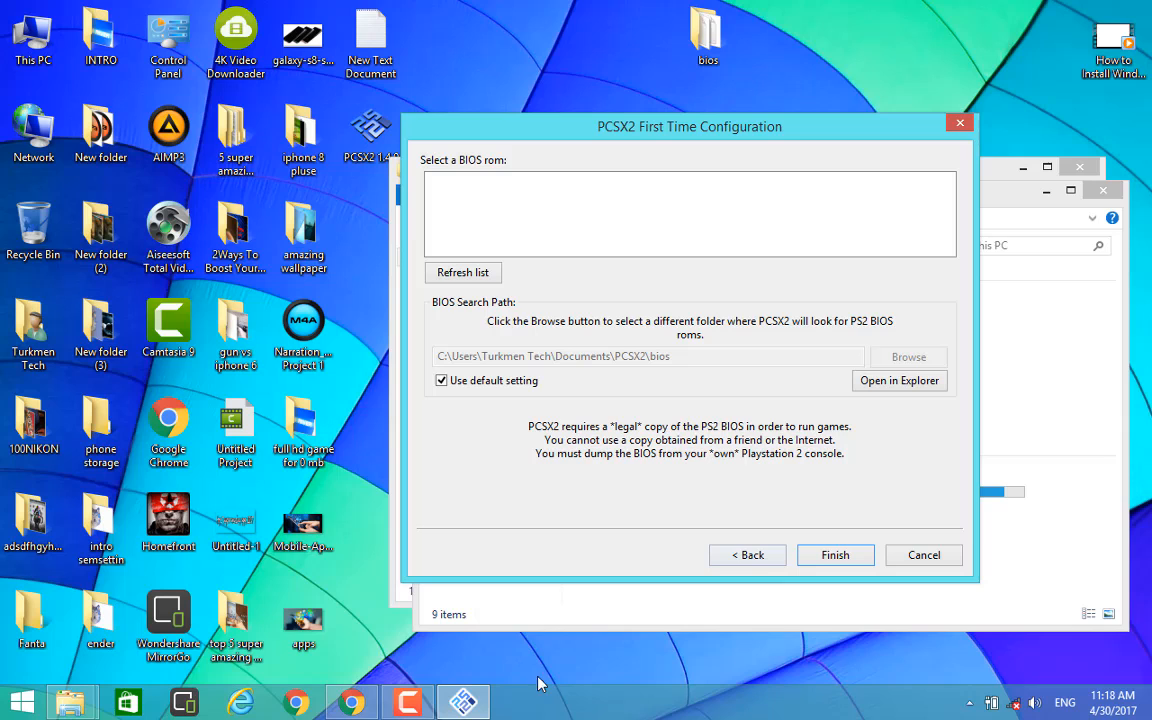
pyautogui.moveTo(986, 194)
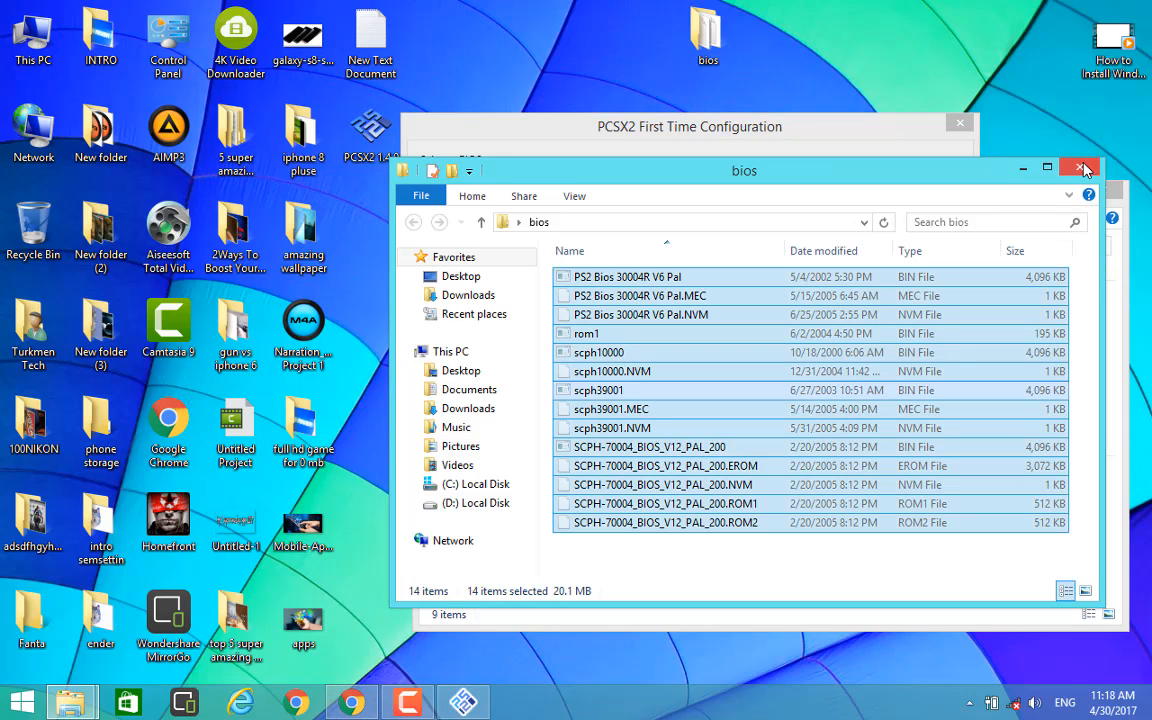
pyautogui.click(1082, 170)
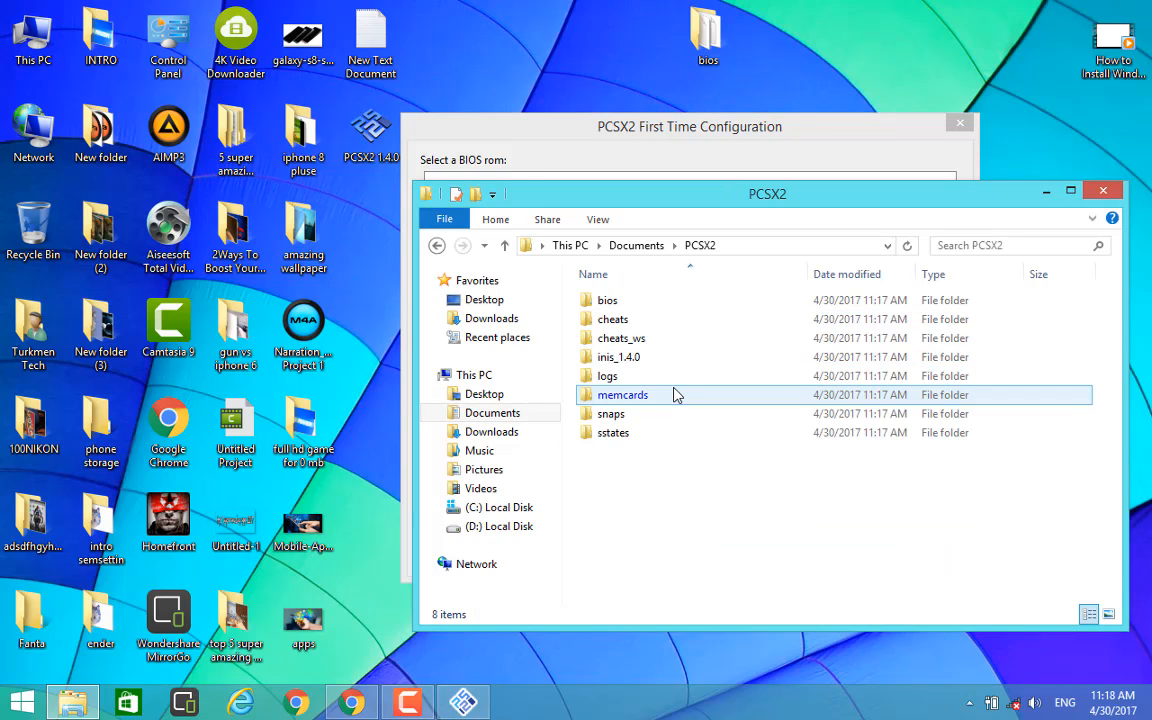
# Verify the BIOS files in PCSX2 documents, refresh the list, choose the USA BIOS and finish setup.
pyautogui.doubleClick(608, 300)
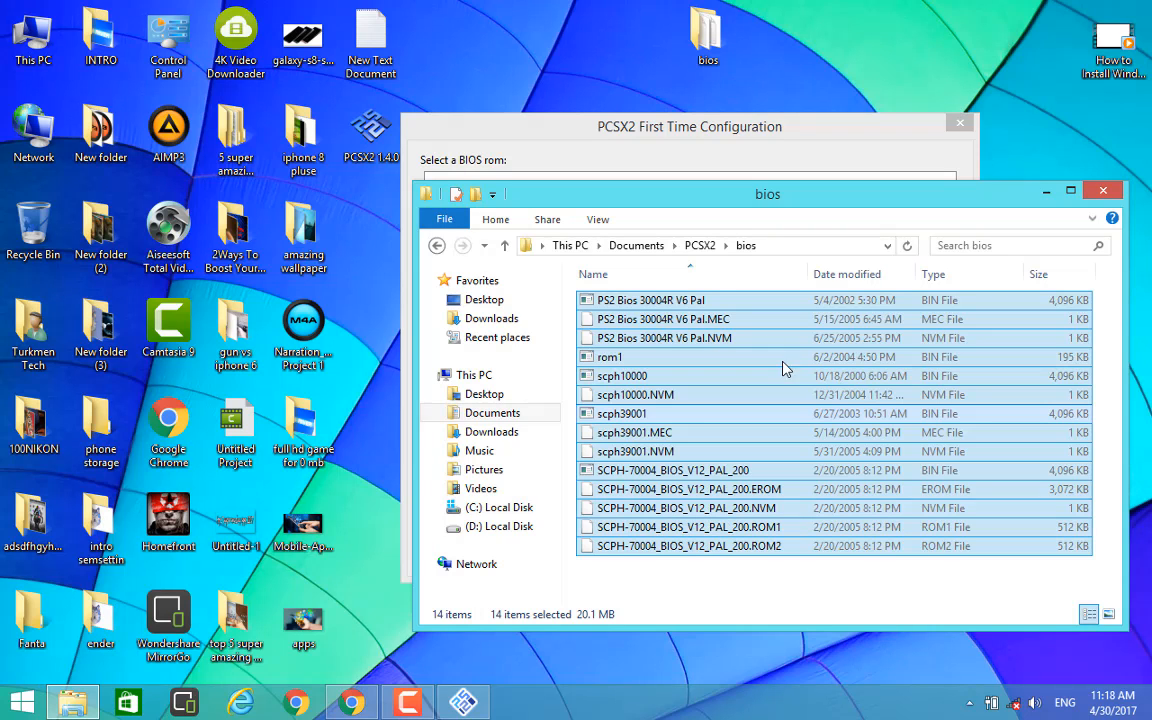
pyautogui.click(1104, 190)
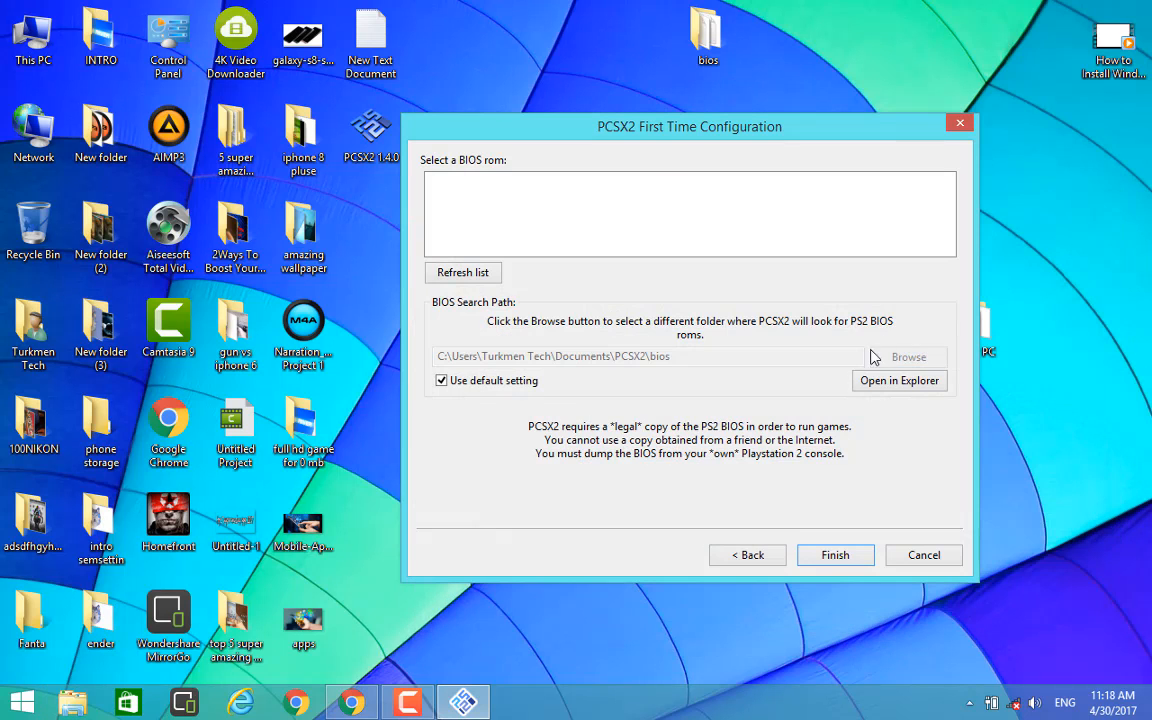
pyautogui.click(464, 272)
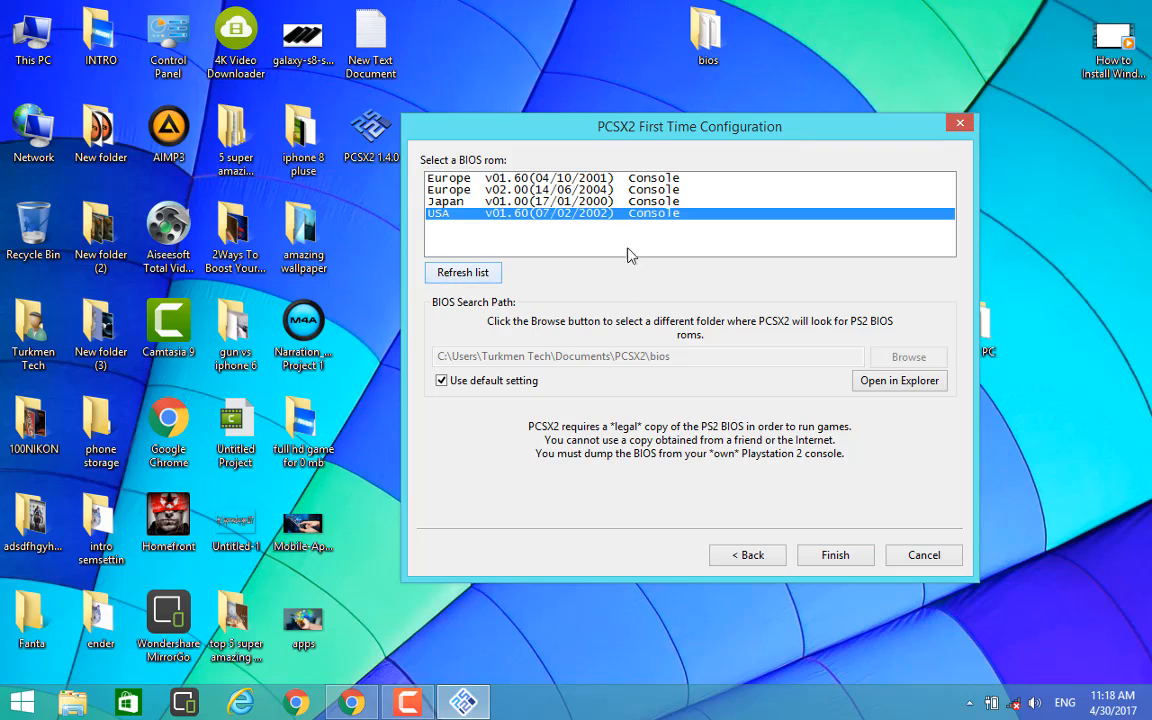
pyautogui.moveTo(836, 556)
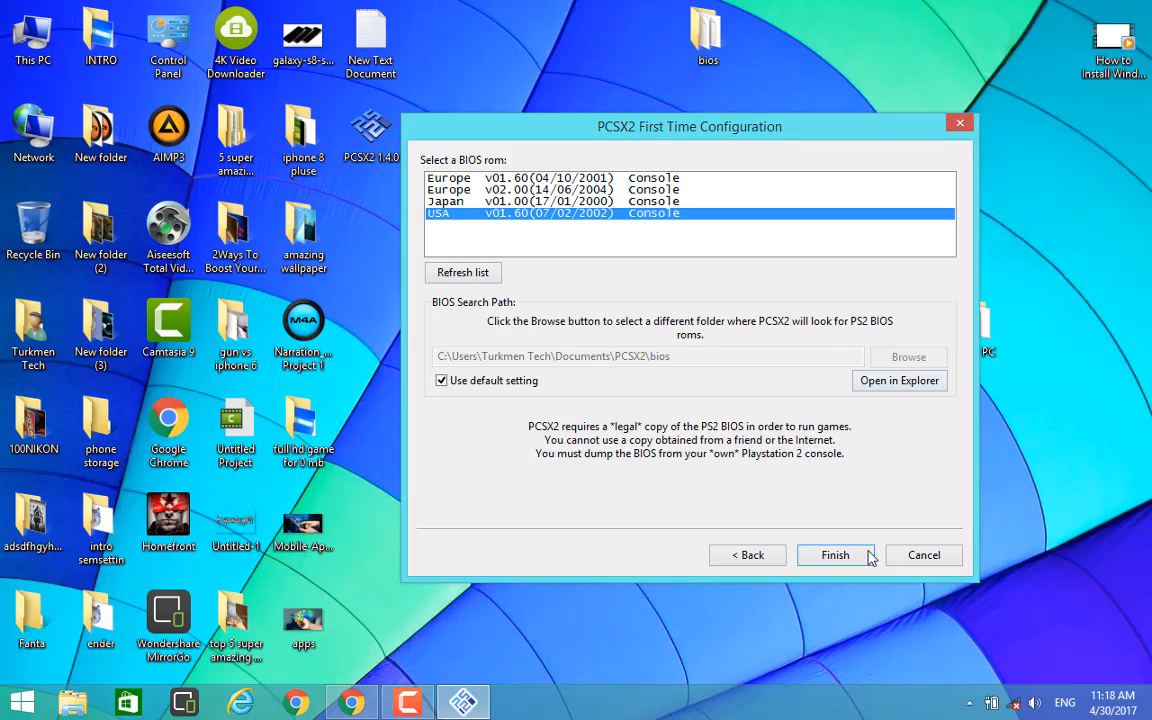
pyautogui.click(836, 556)
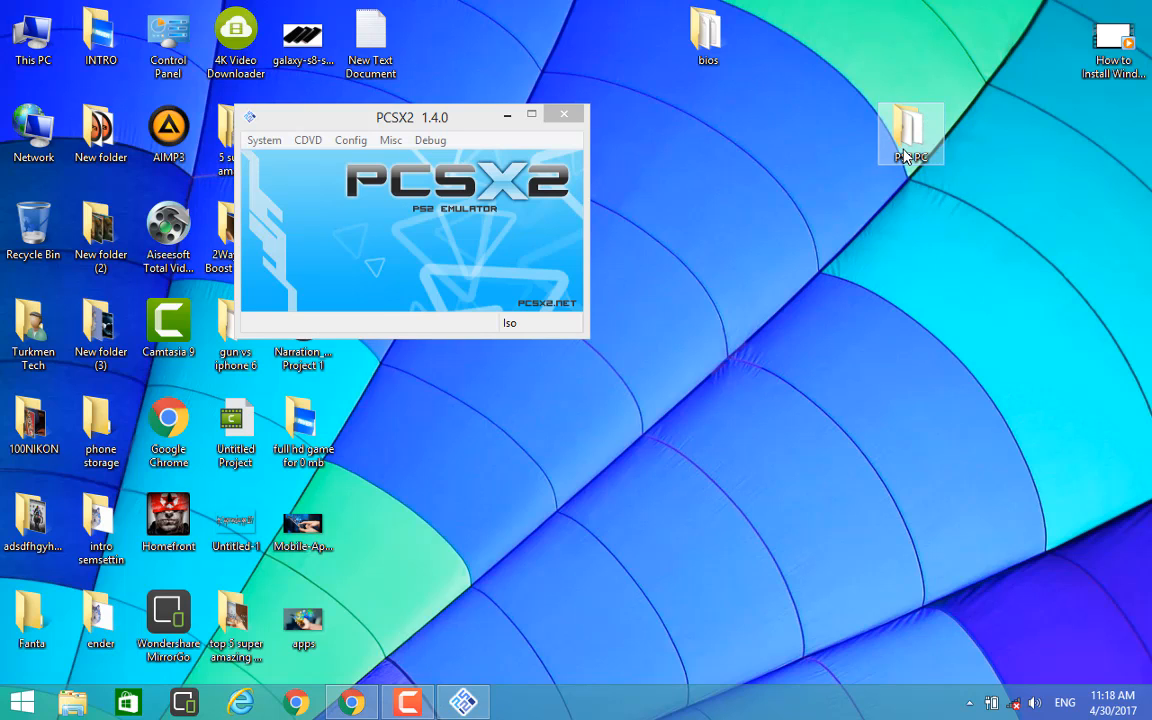
# Open the PS2 PC folder and glance at the PS2 ISO download page in Chrome.
pyautogui.doubleClick(910, 130)
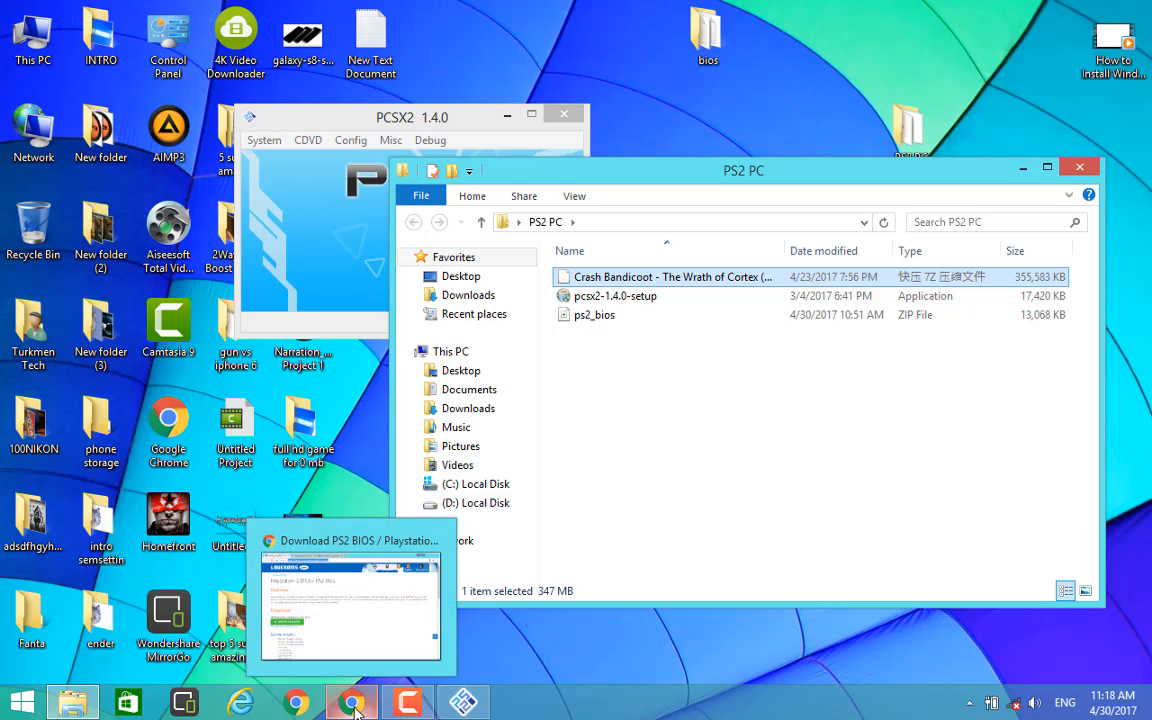
pyautogui.click(350, 700)
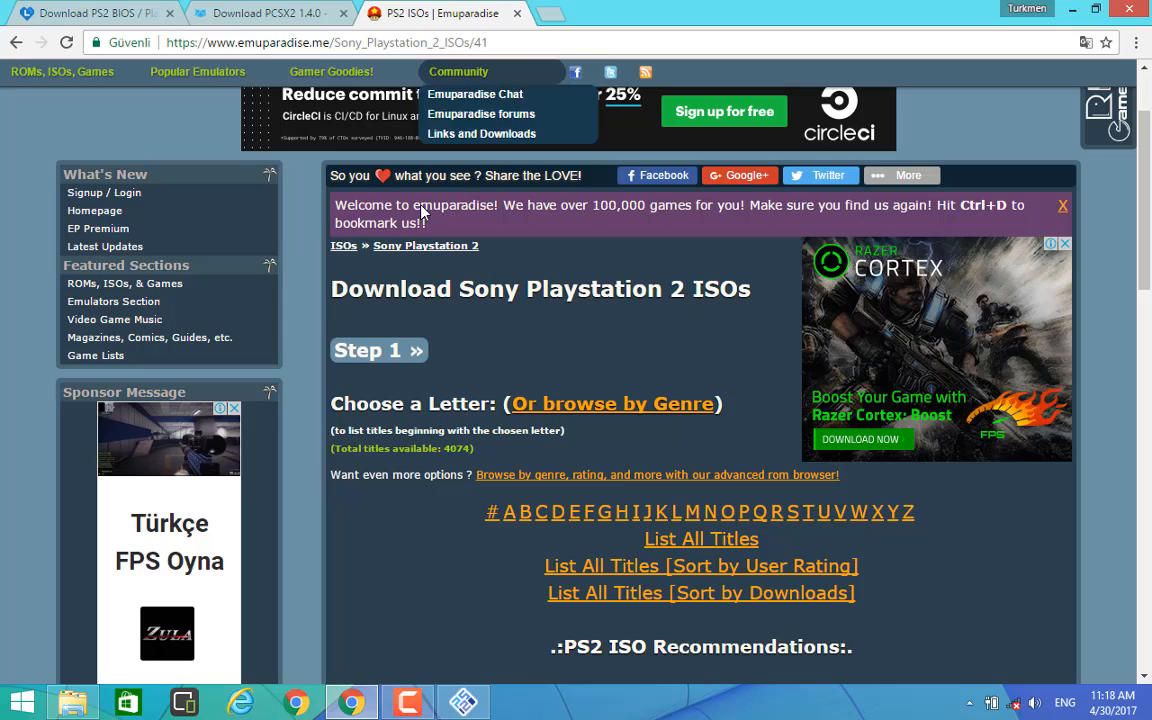
pyautogui.scroll(-3)
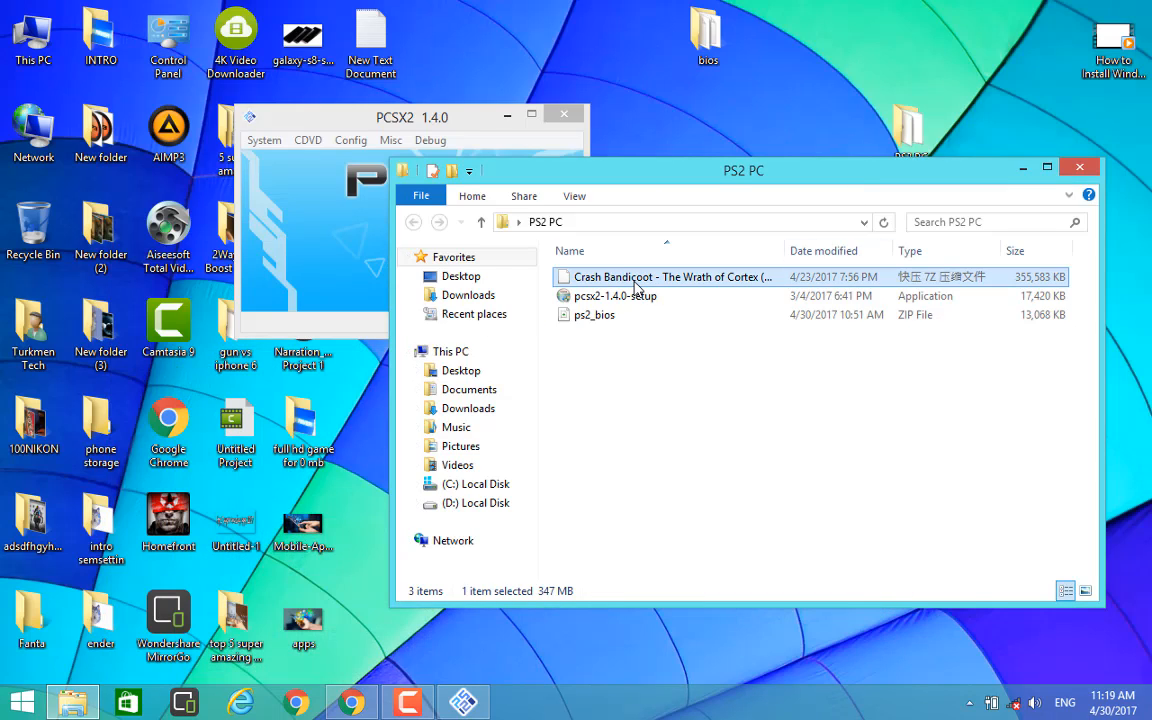
# Extract the Crash Bandicoot archive here, check the resulting BIN and CUE files, close Explorer.
pyautogui.rightClick(670, 276)
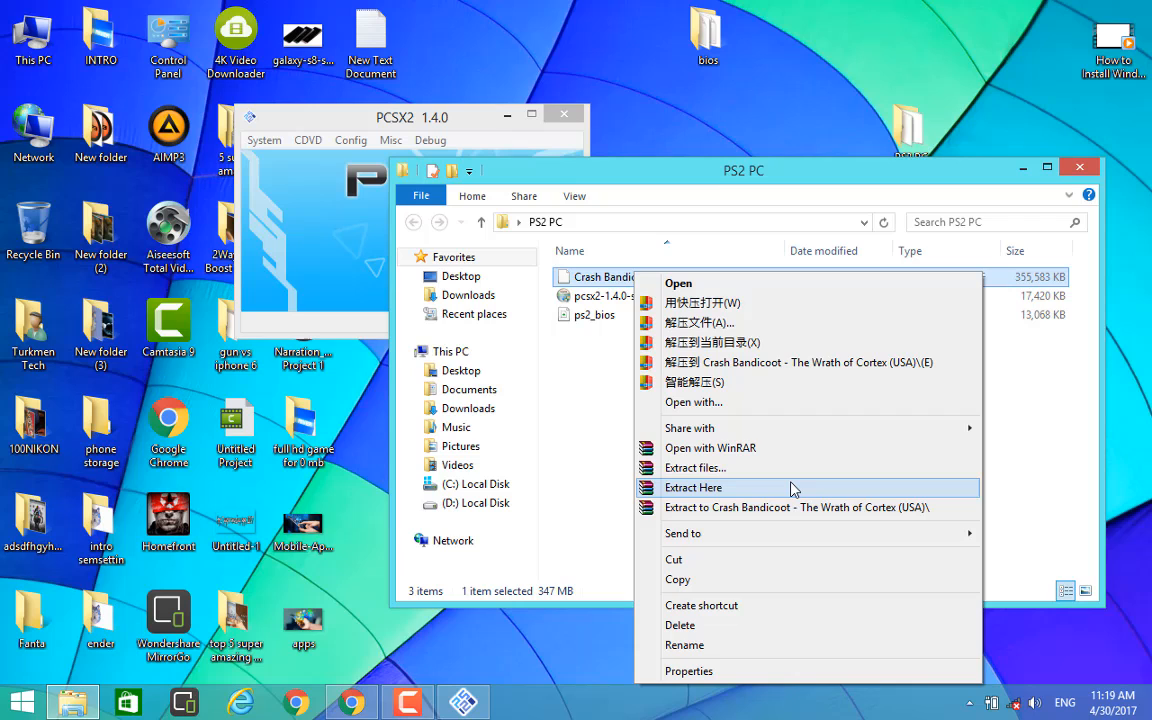
pyautogui.click(692, 488)
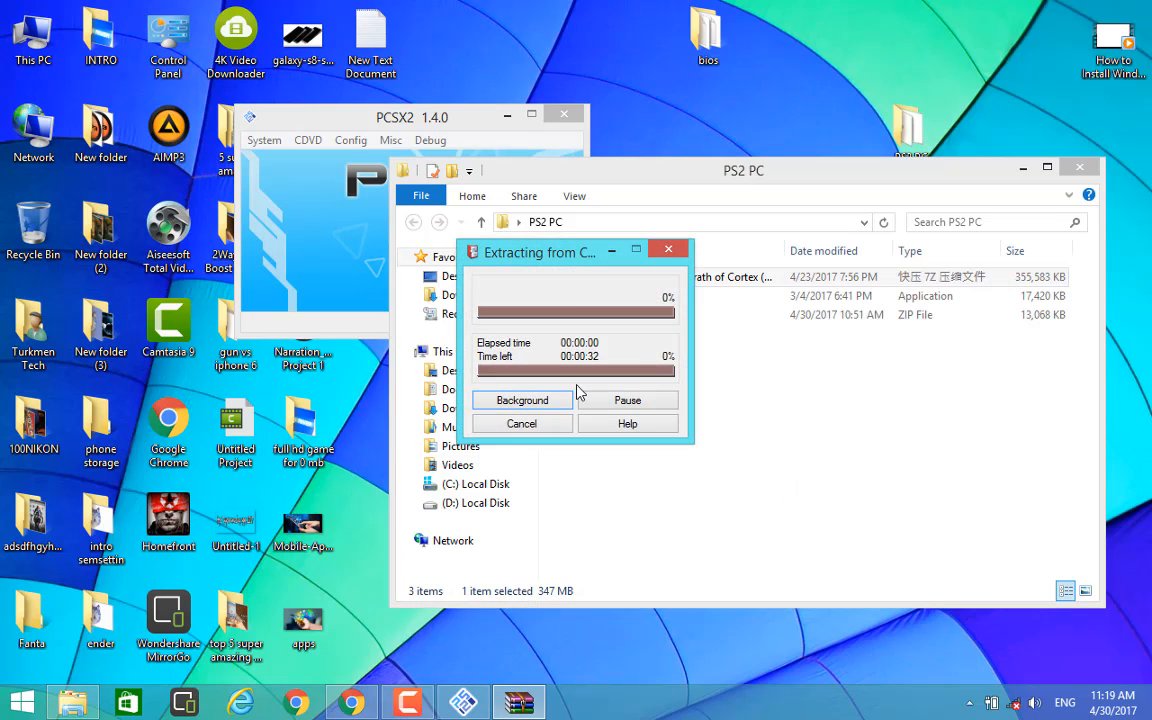
pyautogui.moveTo(856, 416)
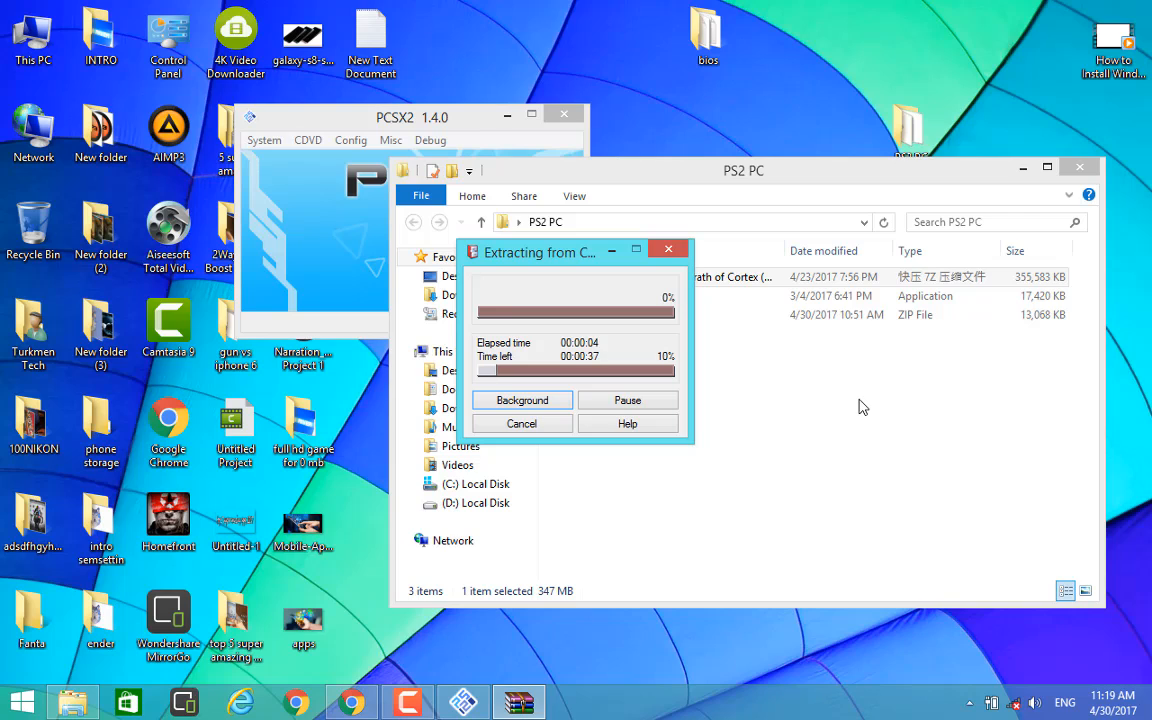
pyautogui.moveTo(818, 368)
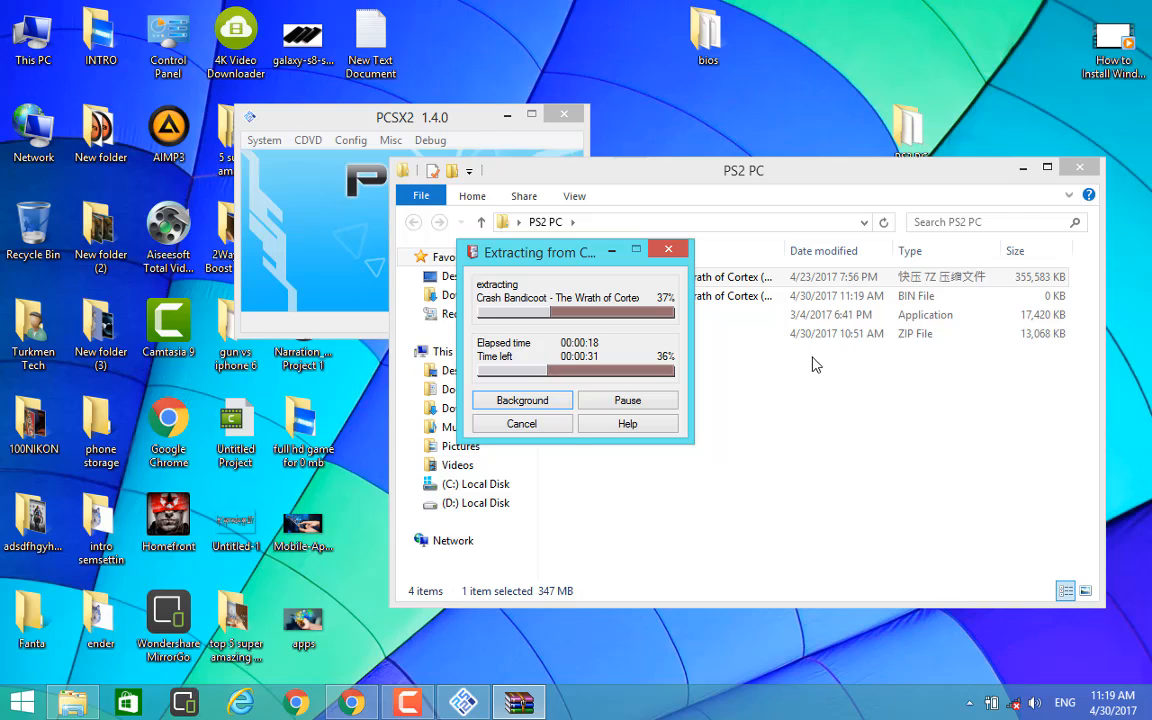
pyautogui.moveTo(960, 410)
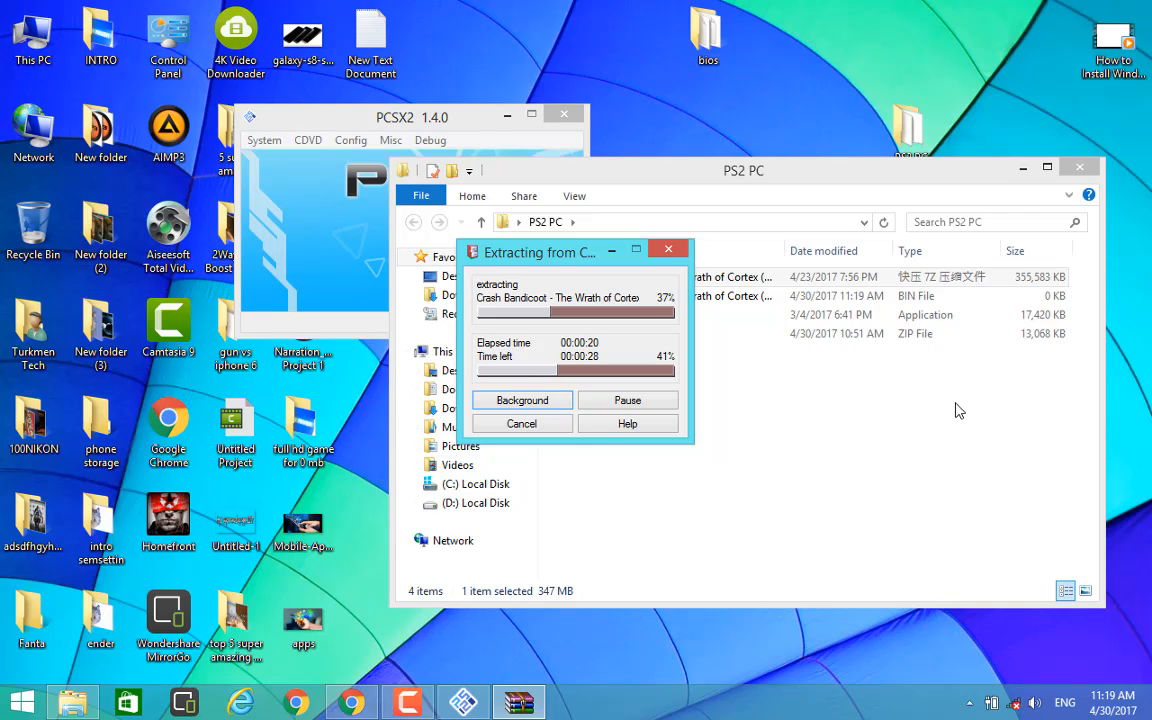
pyautogui.moveTo(840, 364)
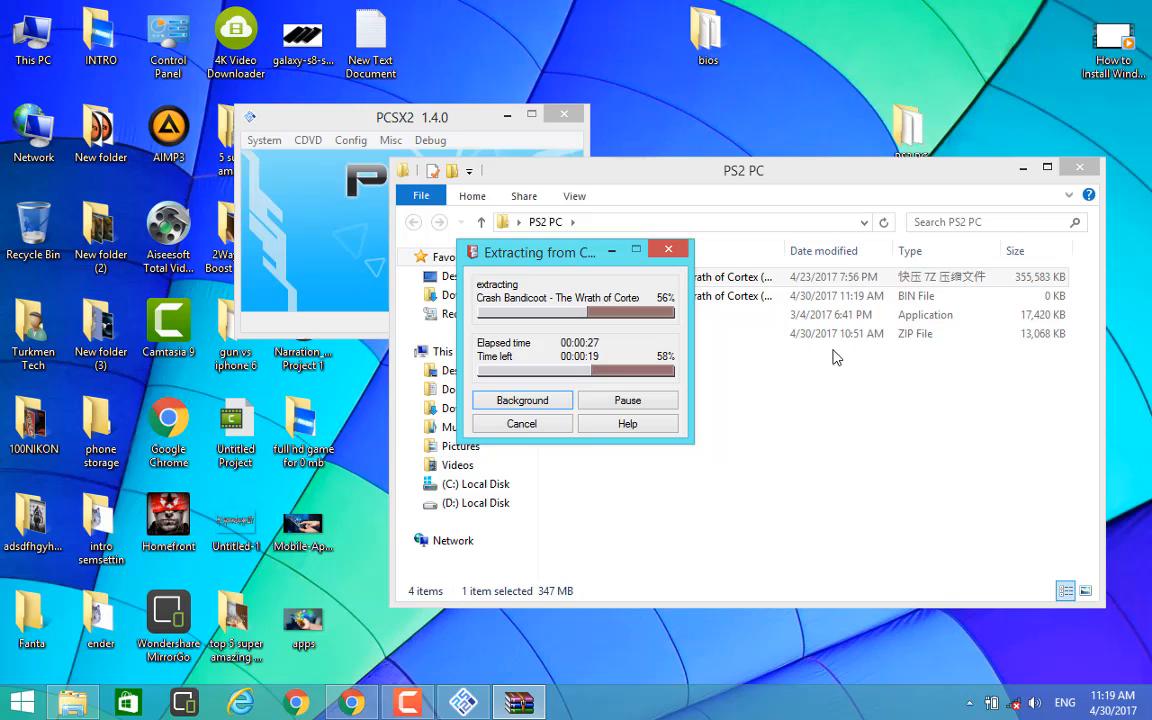
pyautogui.moveTo(572, 506)
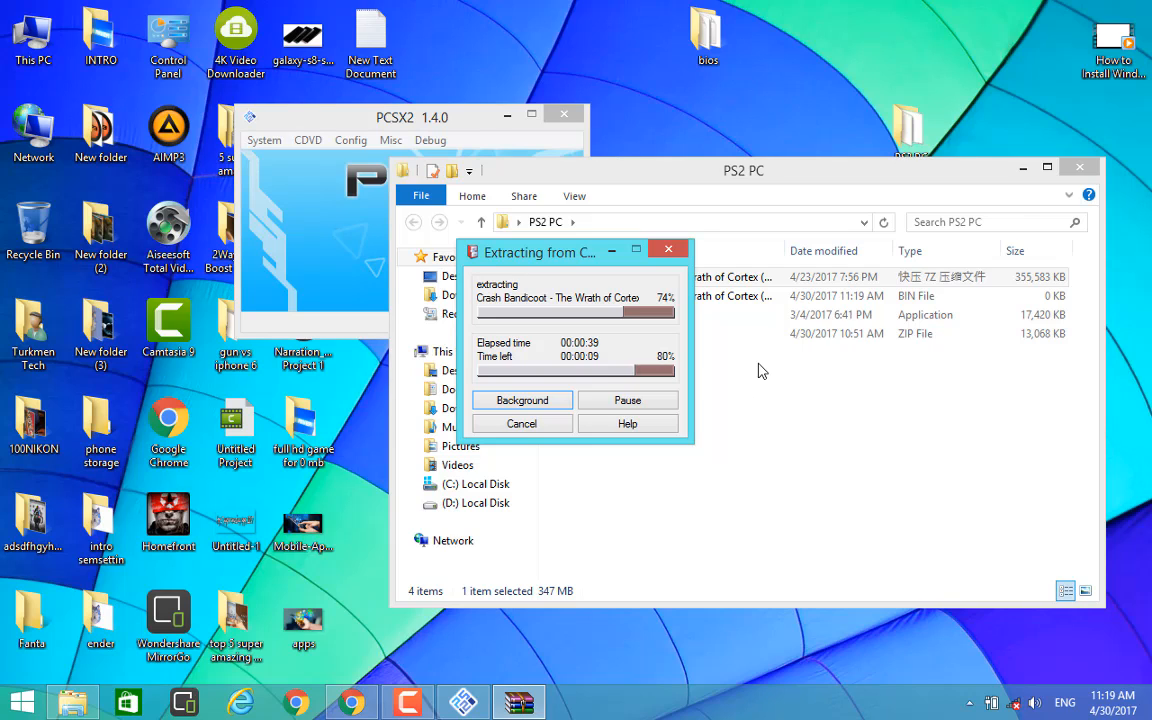
pyautogui.moveTo(738, 380)
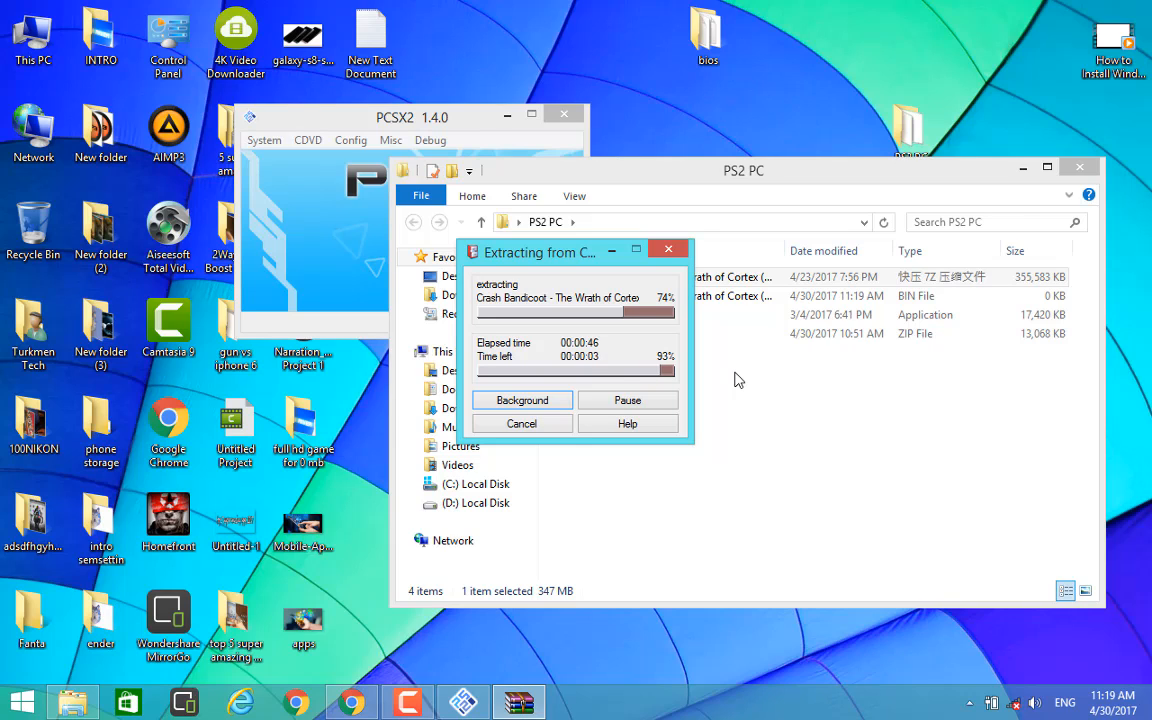
pyautogui.moveTo(800, 404)
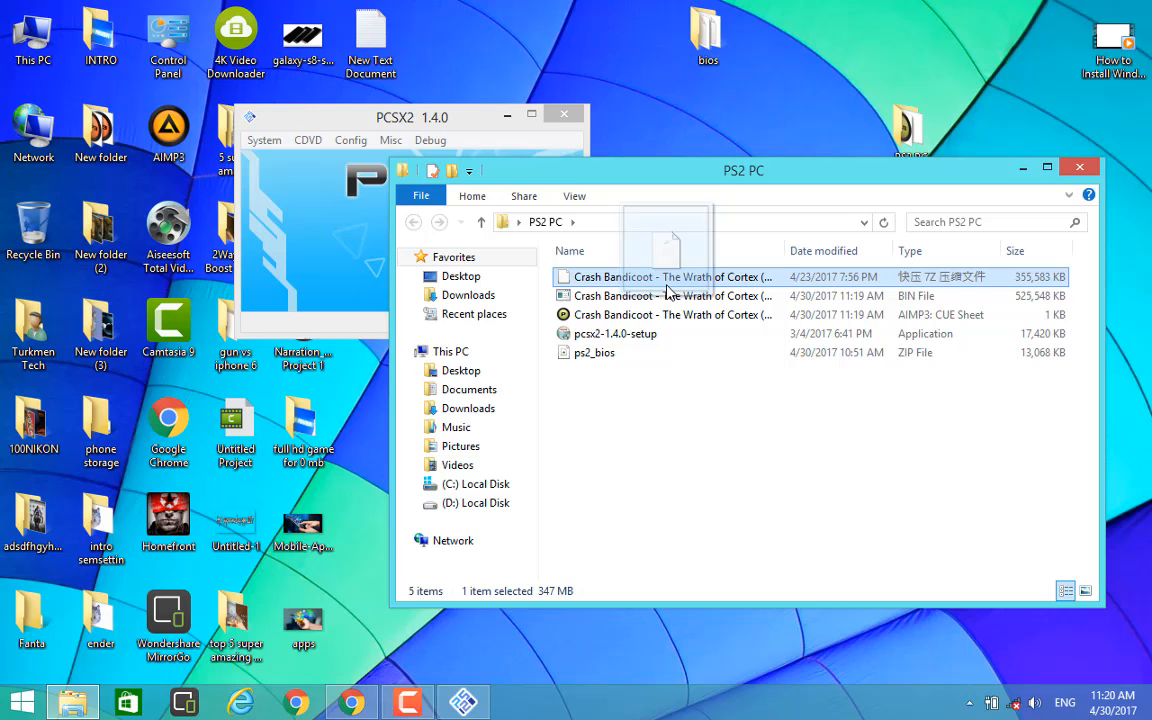
pyautogui.click(664, 296)
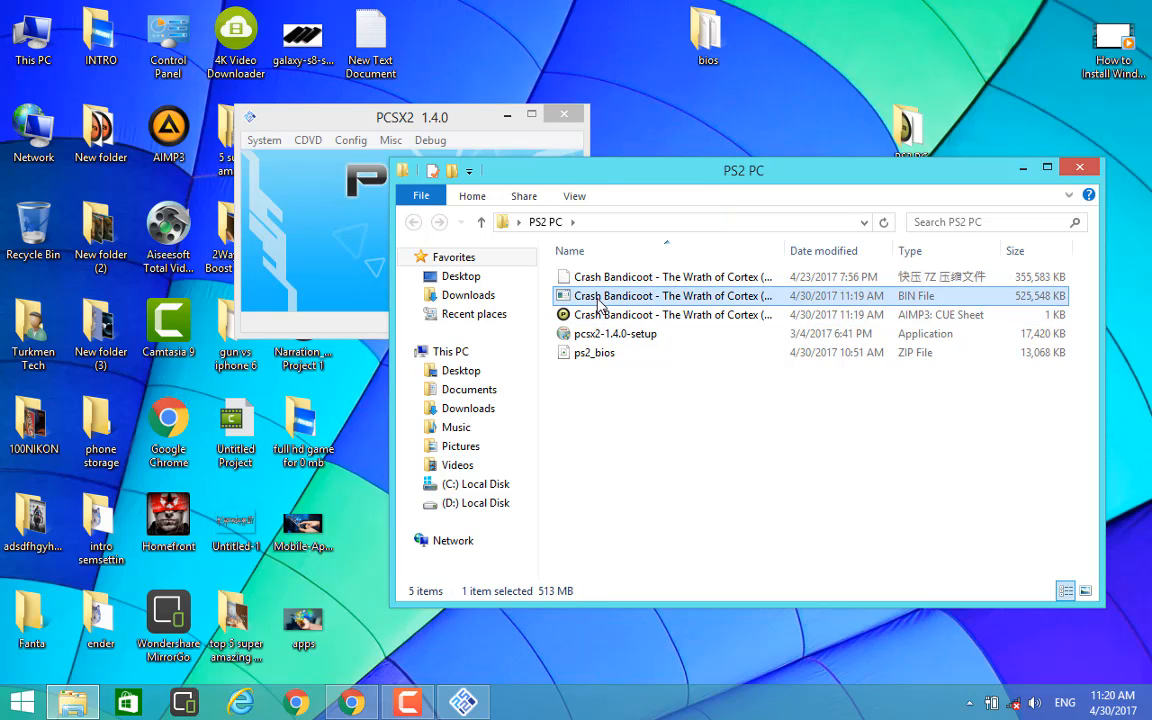
pyautogui.click(664, 314)
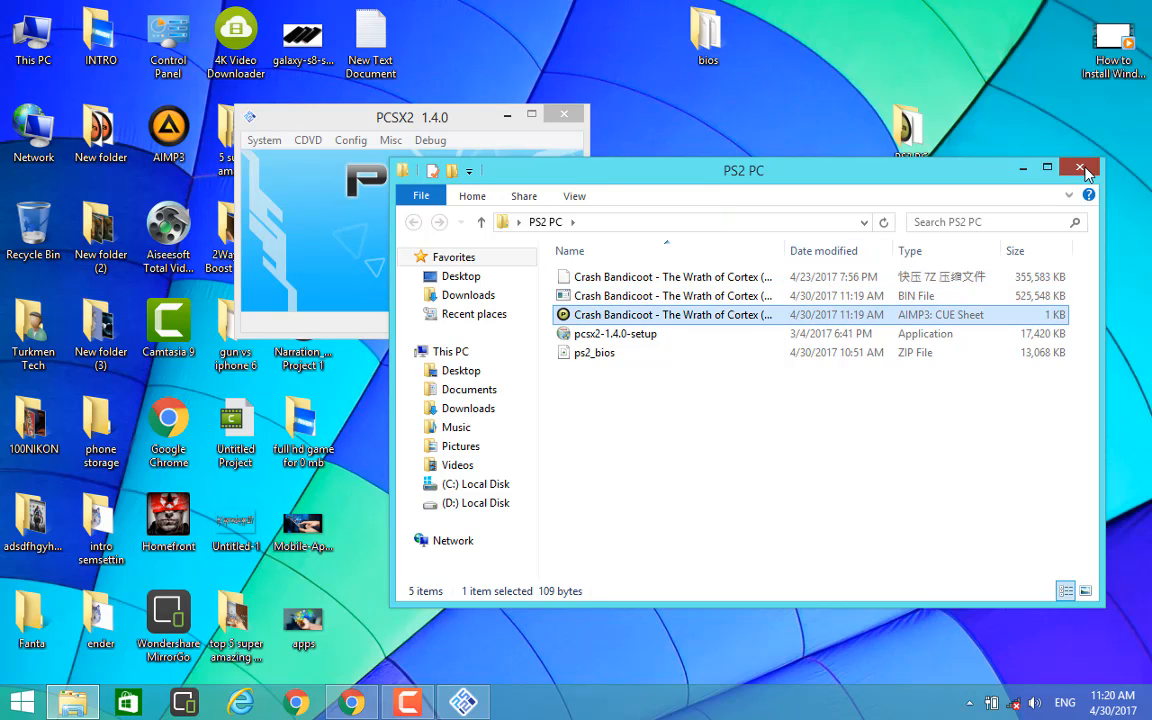
pyautogui.click(1084, 168)
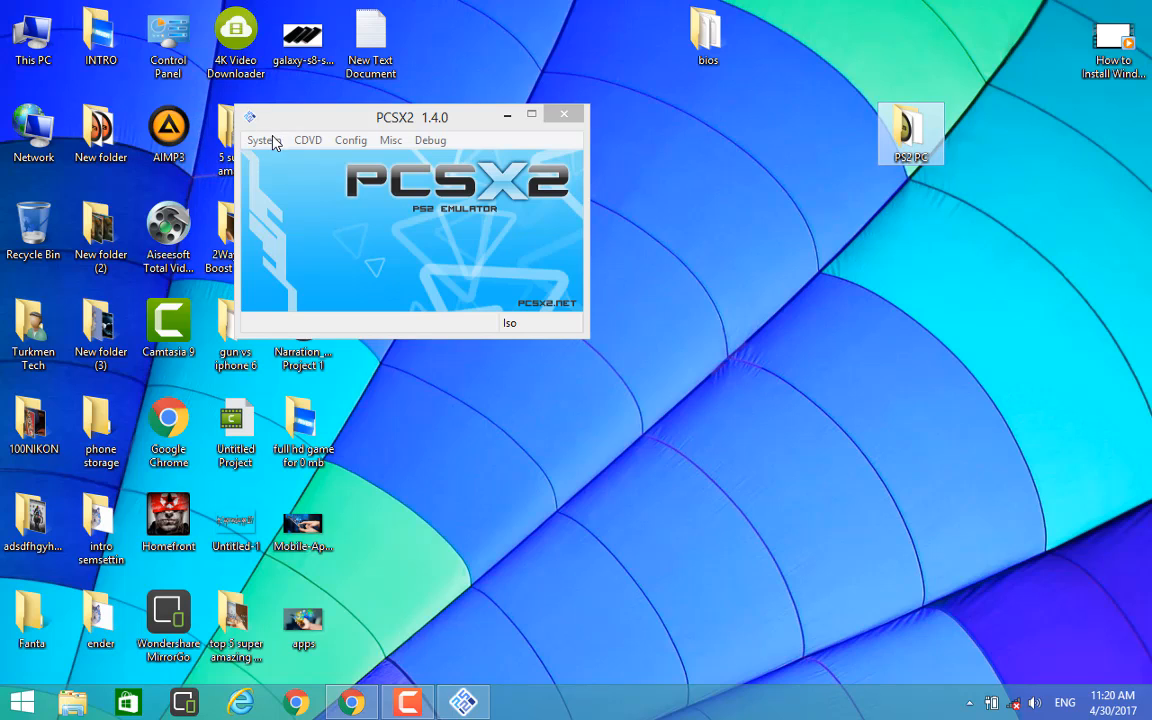
# Use System > Boot CDVD (full) to boot the Crash Bandicoot BIN from the PS2 PC folder.
pyautogui.click(264, 140)
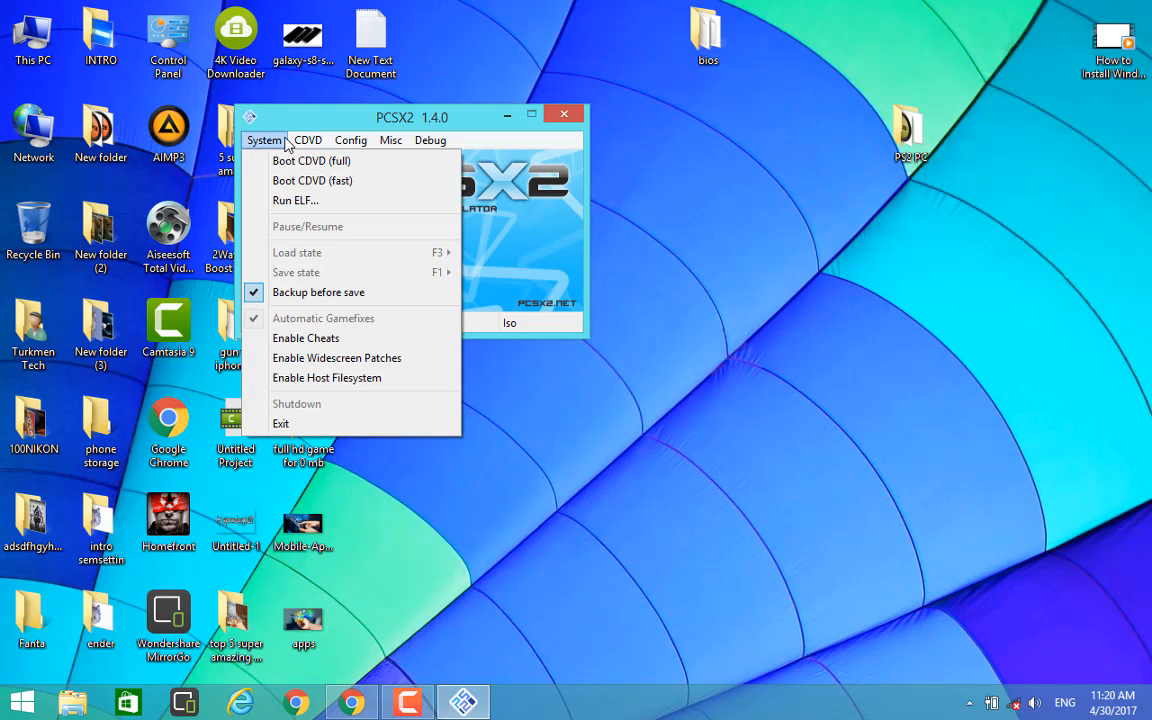
pyautogui.click(312, 160)
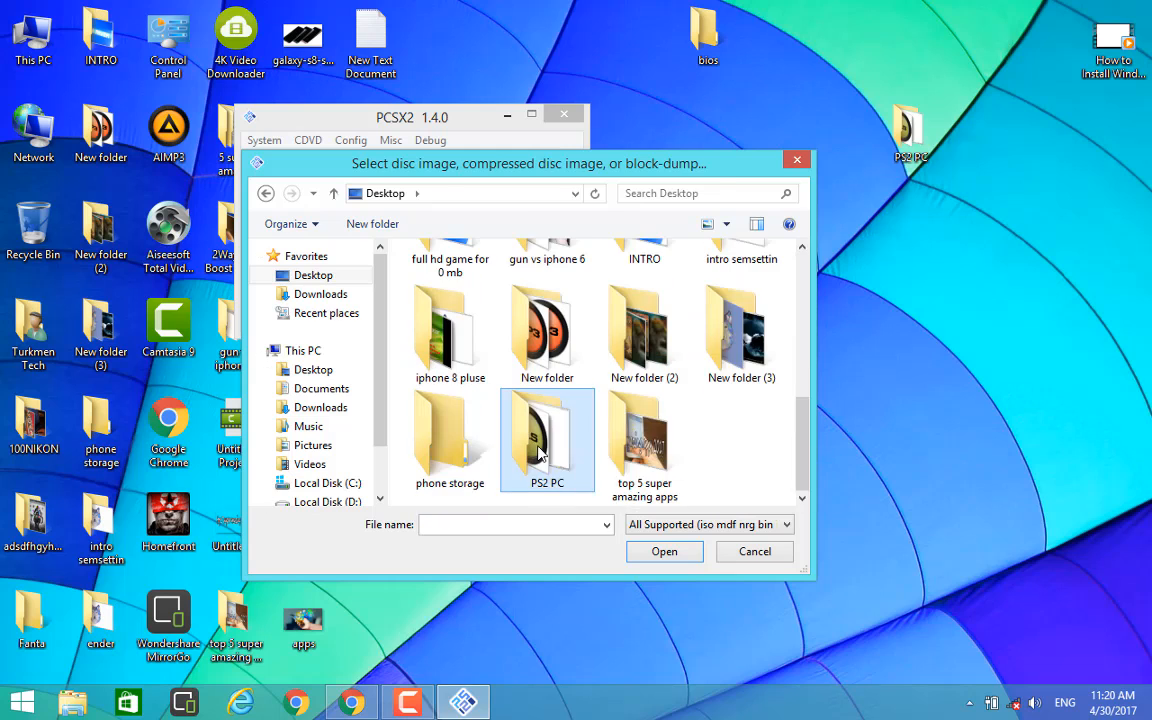
pyautogui.doubleClick(548, 436)
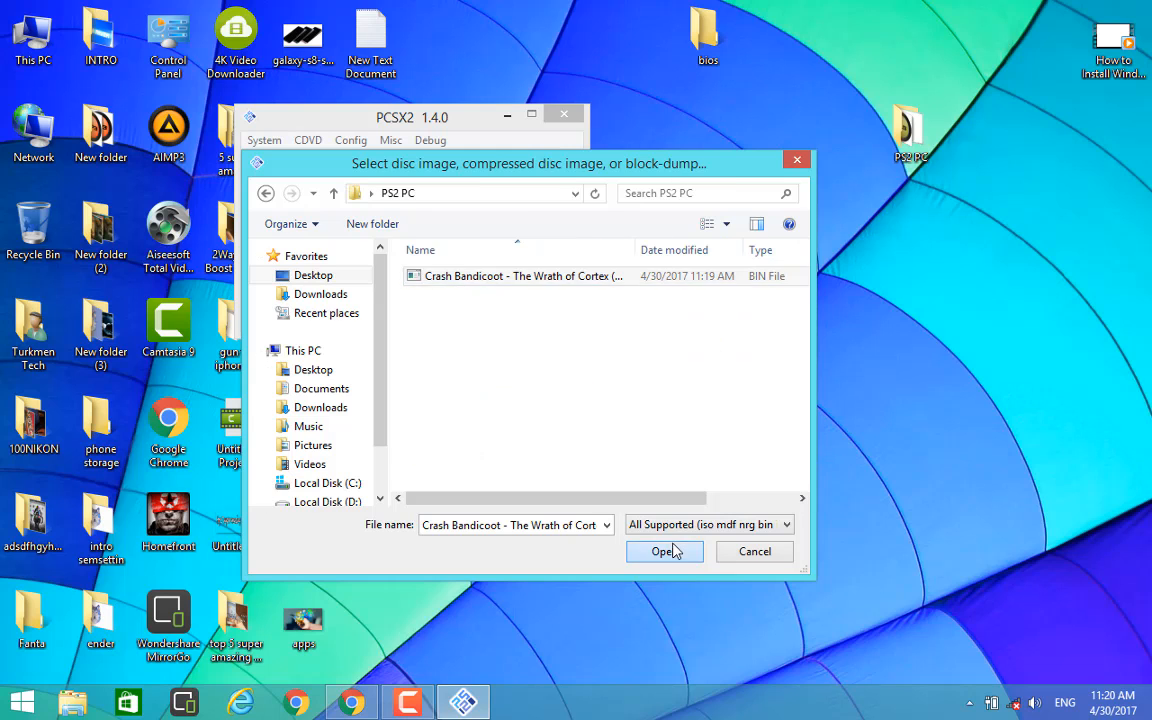
pyautogui.click(662, 552)
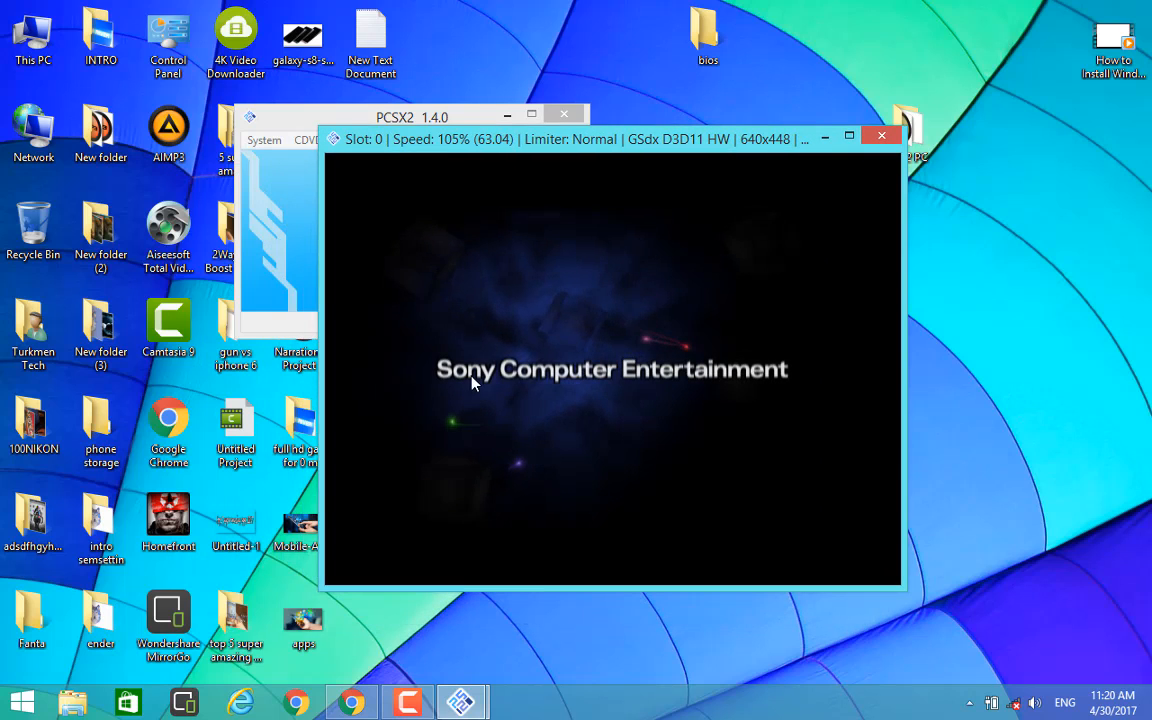
pyautogui.moveTo(520, 394)
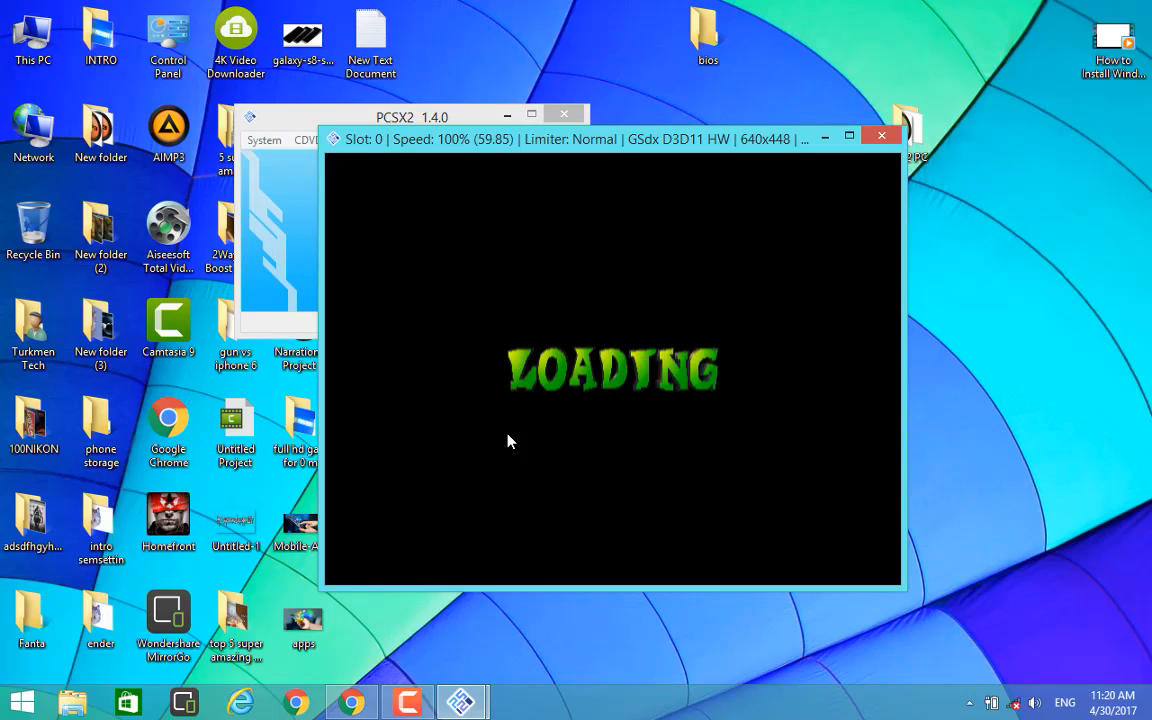
pyautogui.moveTo(744, 374)
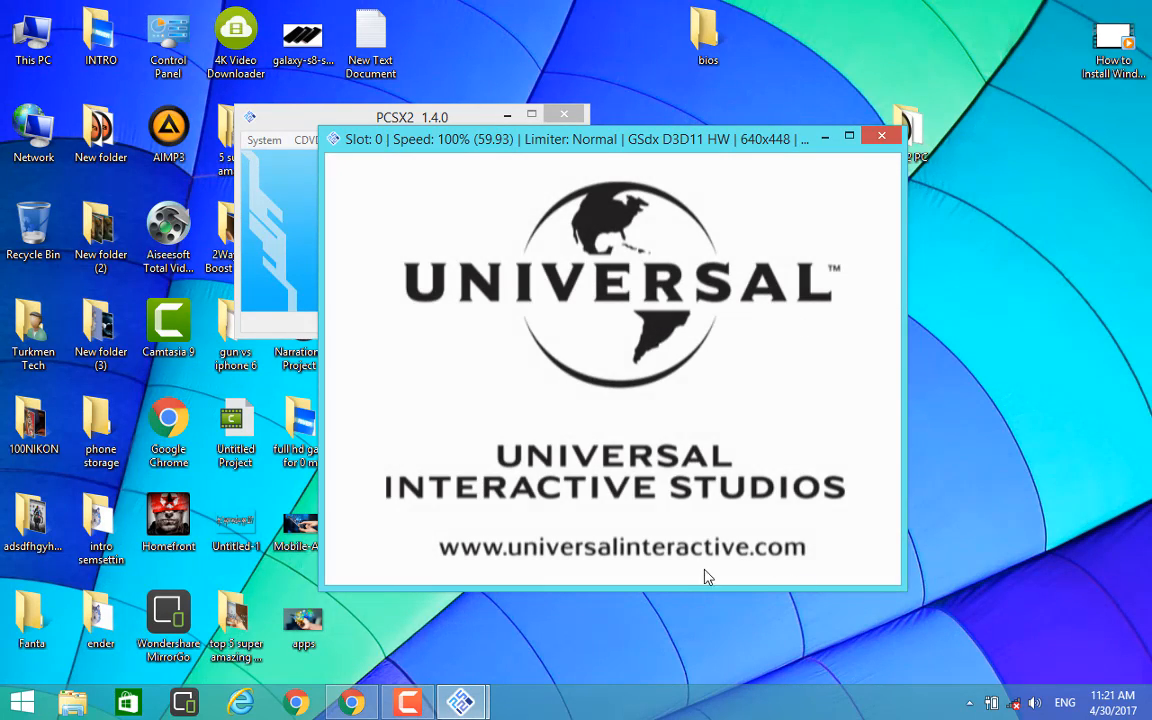
pyautogui.moveTo(682, 584)
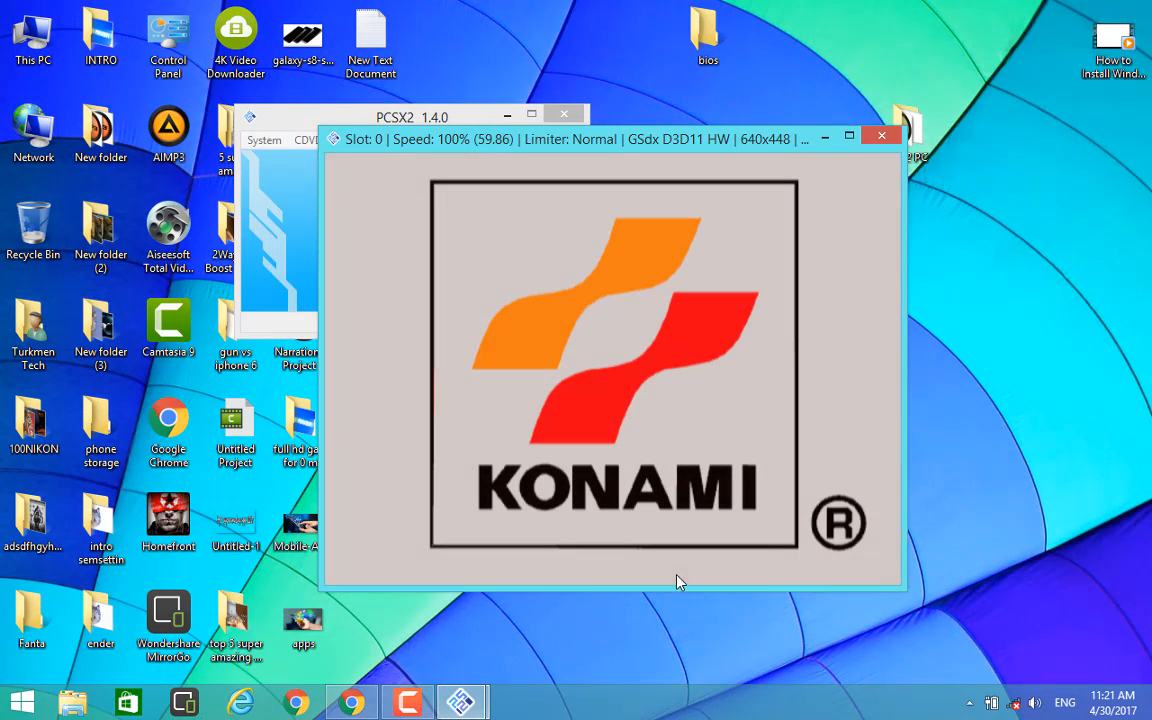
pyautogui.moveTo(632, 426)
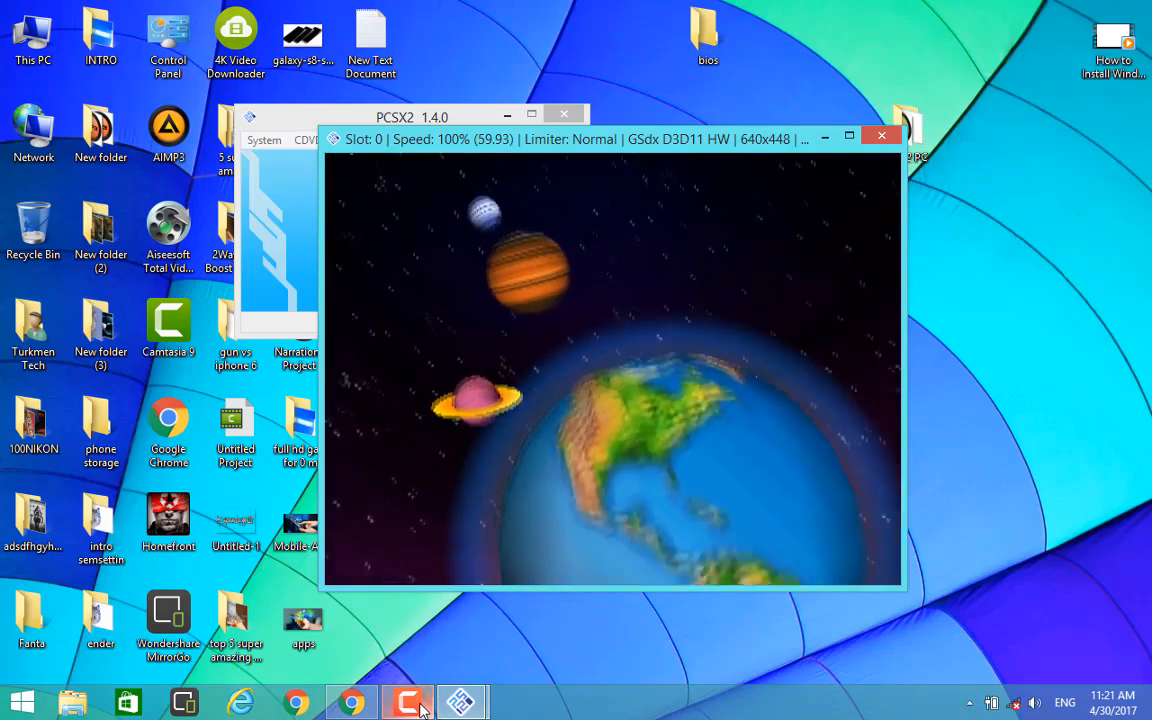
# Watch the Sony, Loading, Universal Interactive Studios and Konami intro screens play.
pyautogui.click(408, 700)
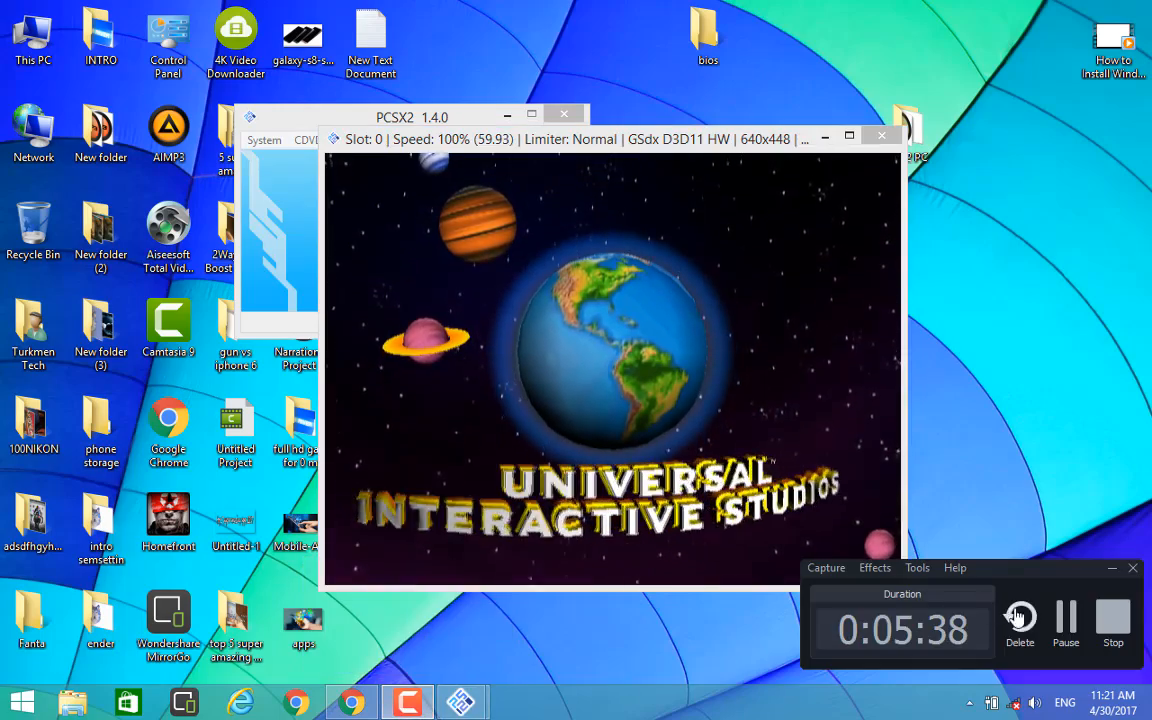